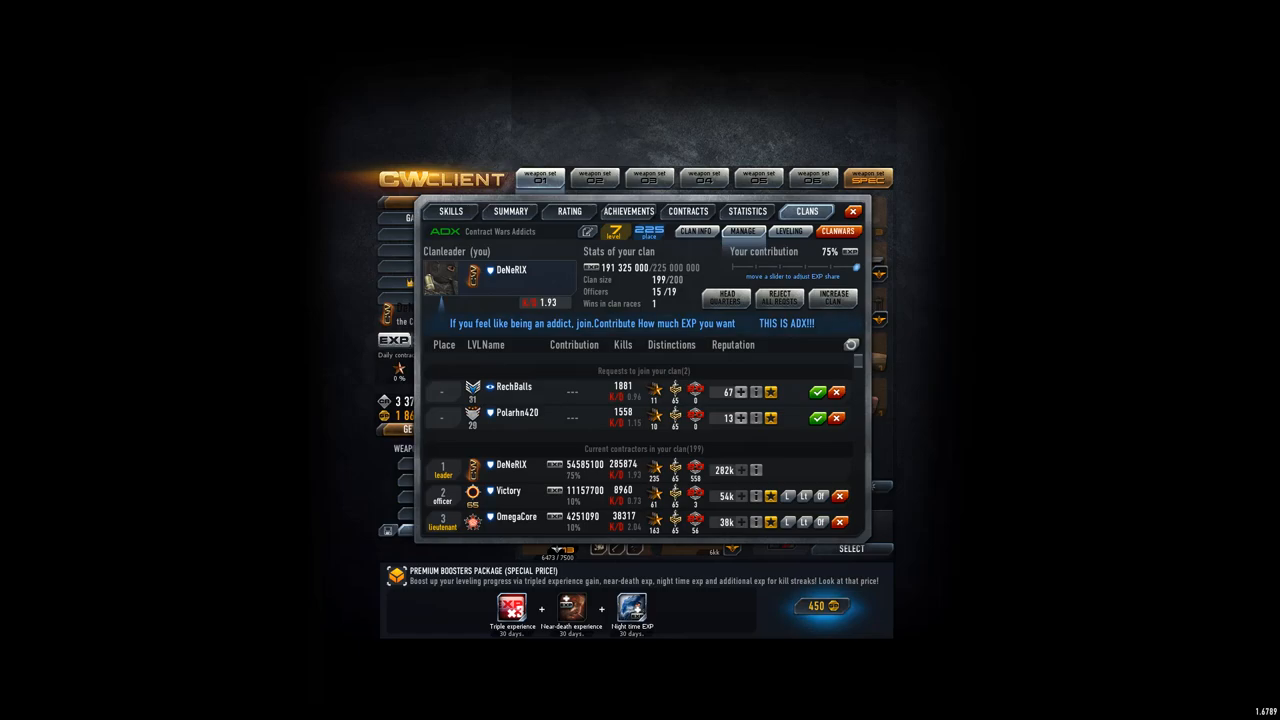
Scroll through the clan roster to review the last clan members
{"action": "left_click", "coordinate": [694, 231]}
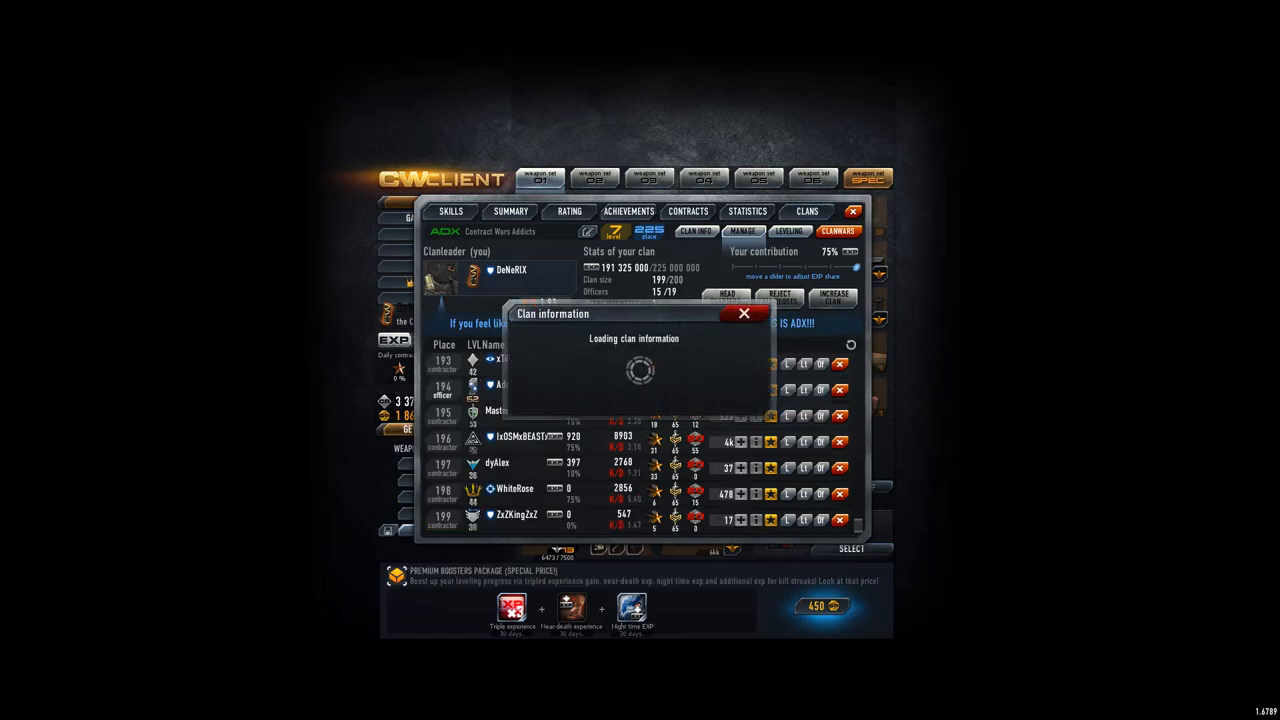
{"action": "left_click", "coordinate": [744, 313]}
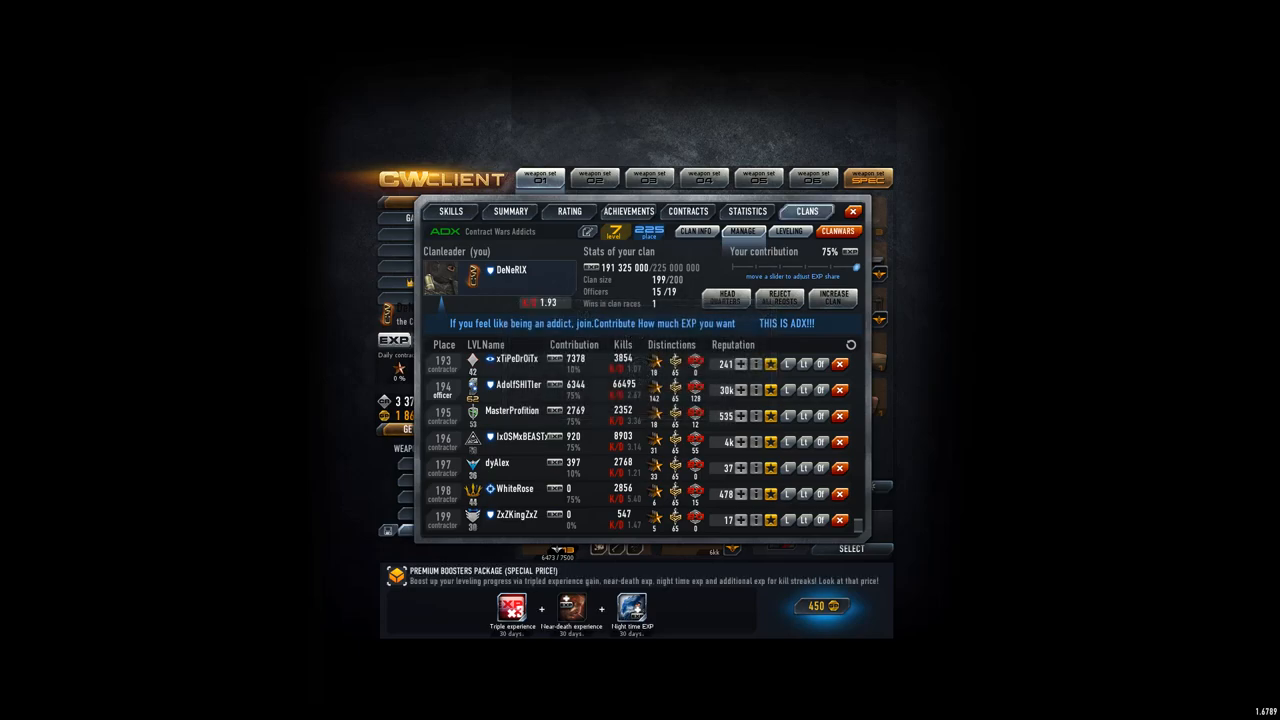
{"action": "scroll", "scroll_direction": "up", "scroll_amount": 3}
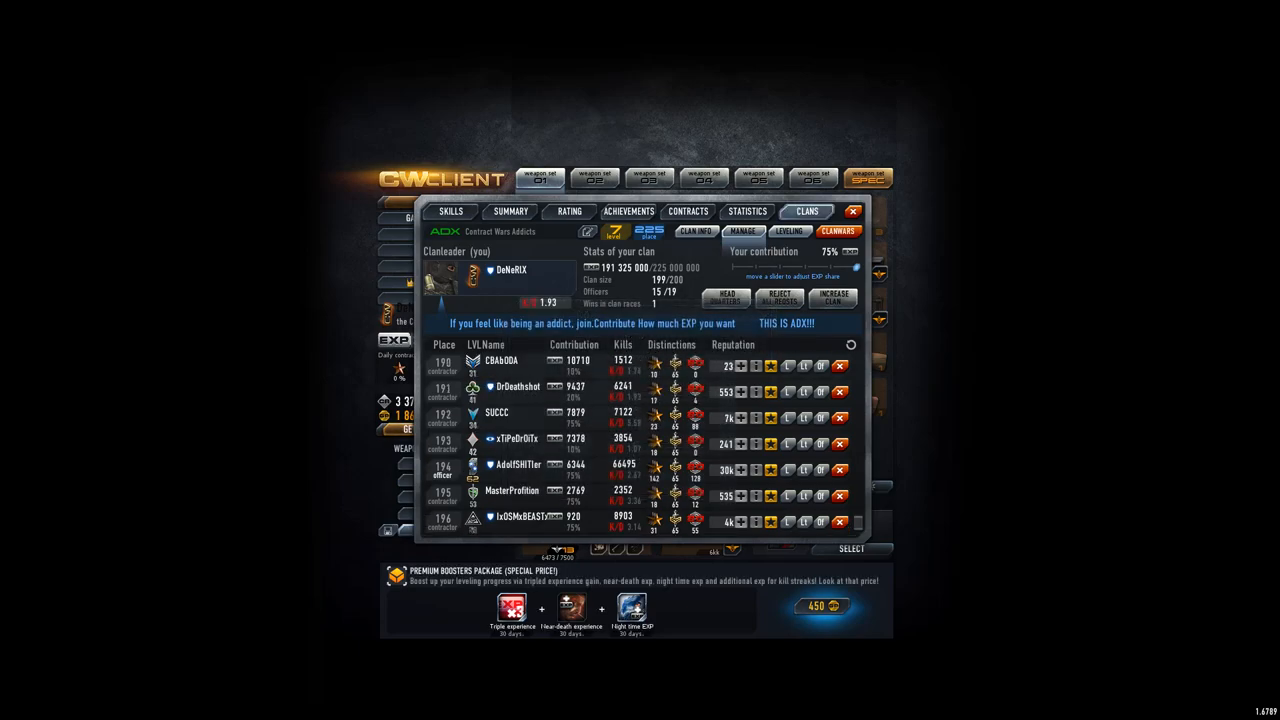
{"action": "scroll", "scroll_direction": "down", "scroll_amount": 3}
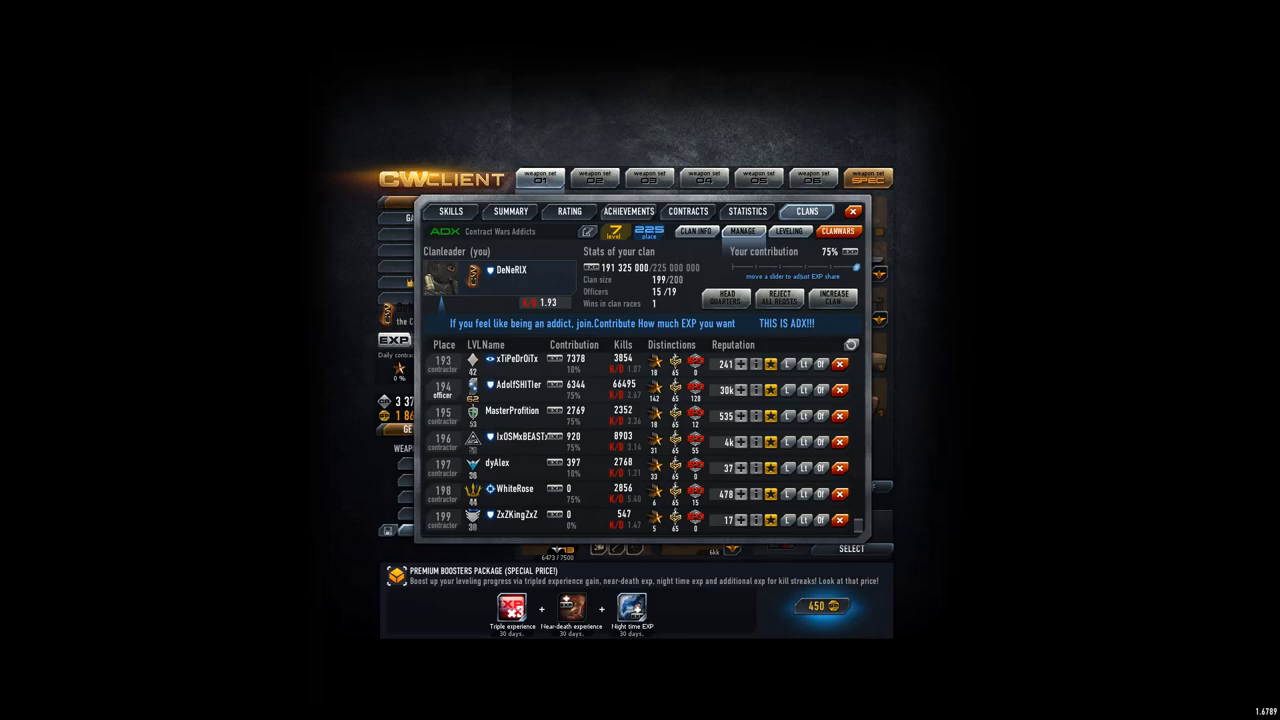
{"action": "scroll", "scroll_direction": "up", "scroll_amount": 3}
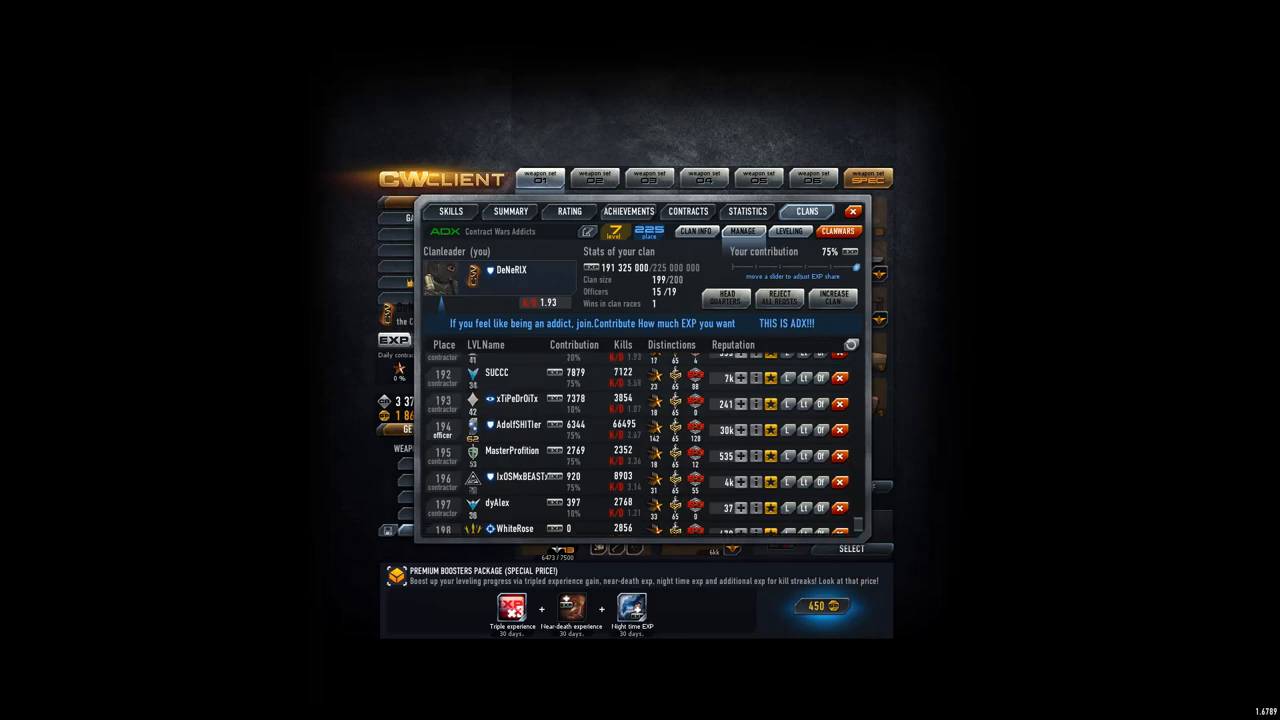
{"action": "scroll", "scroll_direction": "up", "scroll_amount": 3}
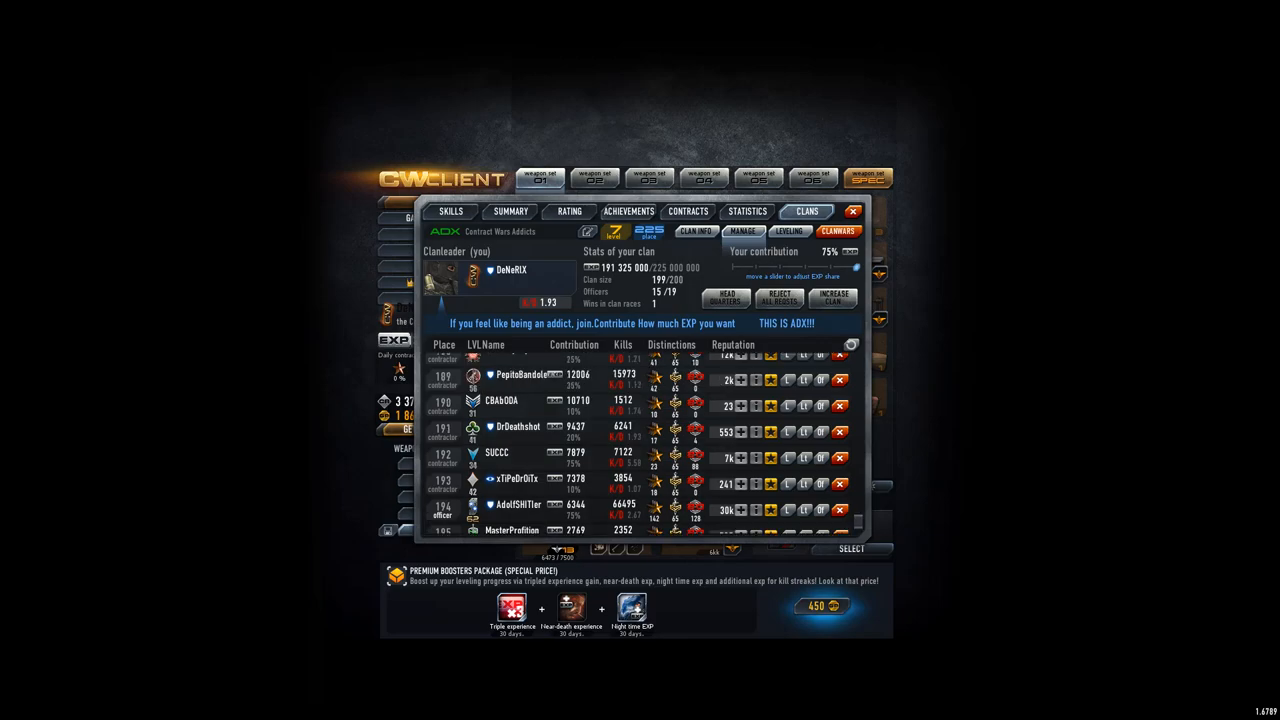
{"action": "scroll", "scroll_direction": "down", "scroll_amount": 3}
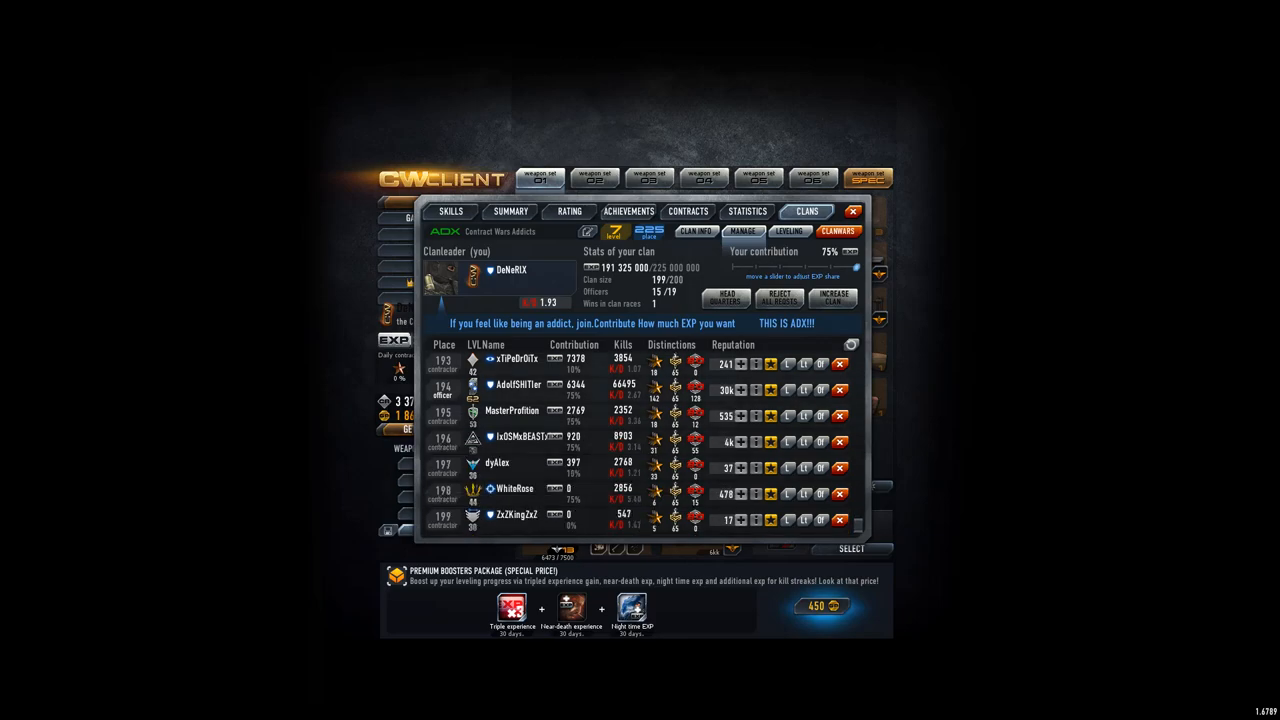
{"action": "scroll", "scroll_direction": "up", "scroll_amount": 3}
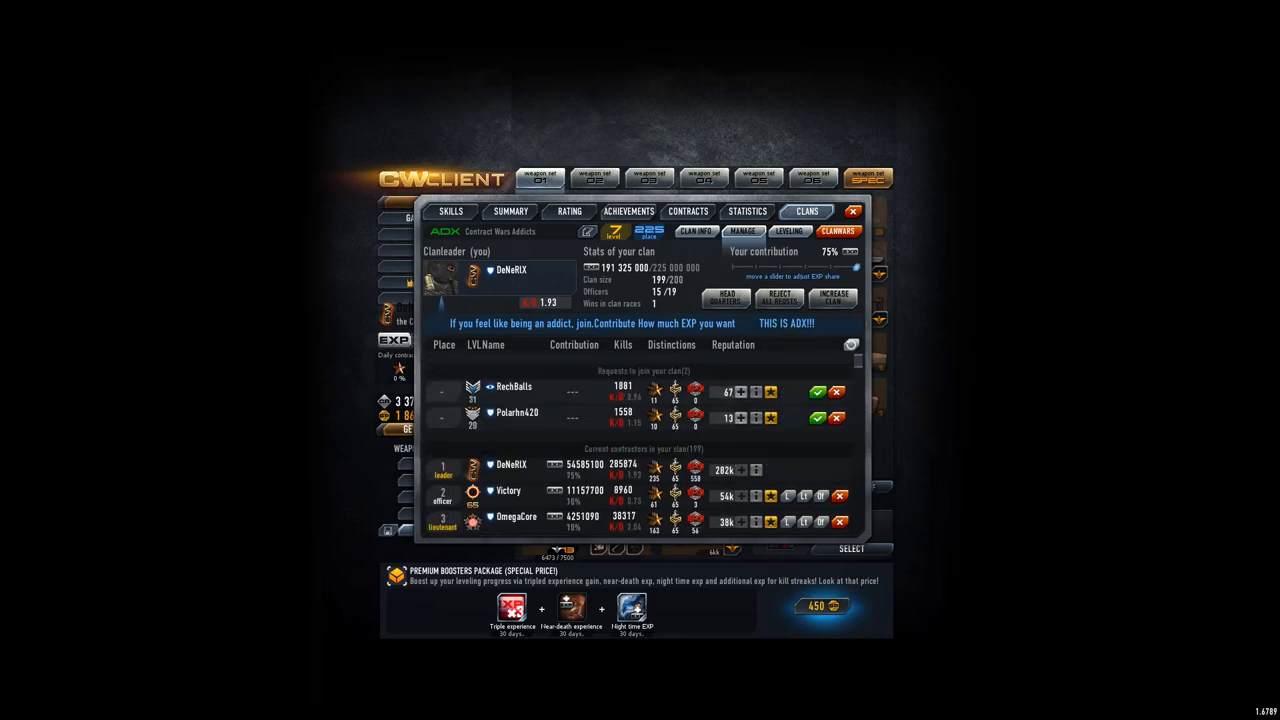
{"action": "scroll", "scroll_direction": "down", "scroll_amount": 3}
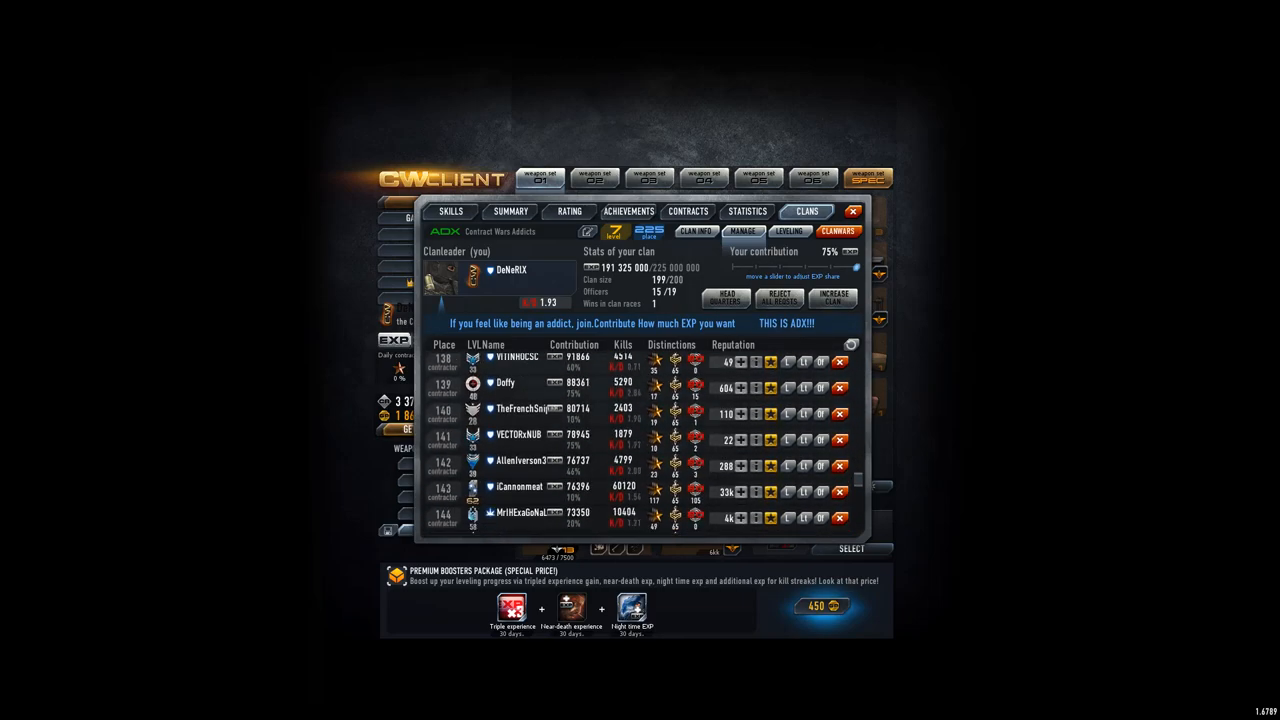
{"action": "scroll", "scroll_direction": "down", "scroll_amount": 3}
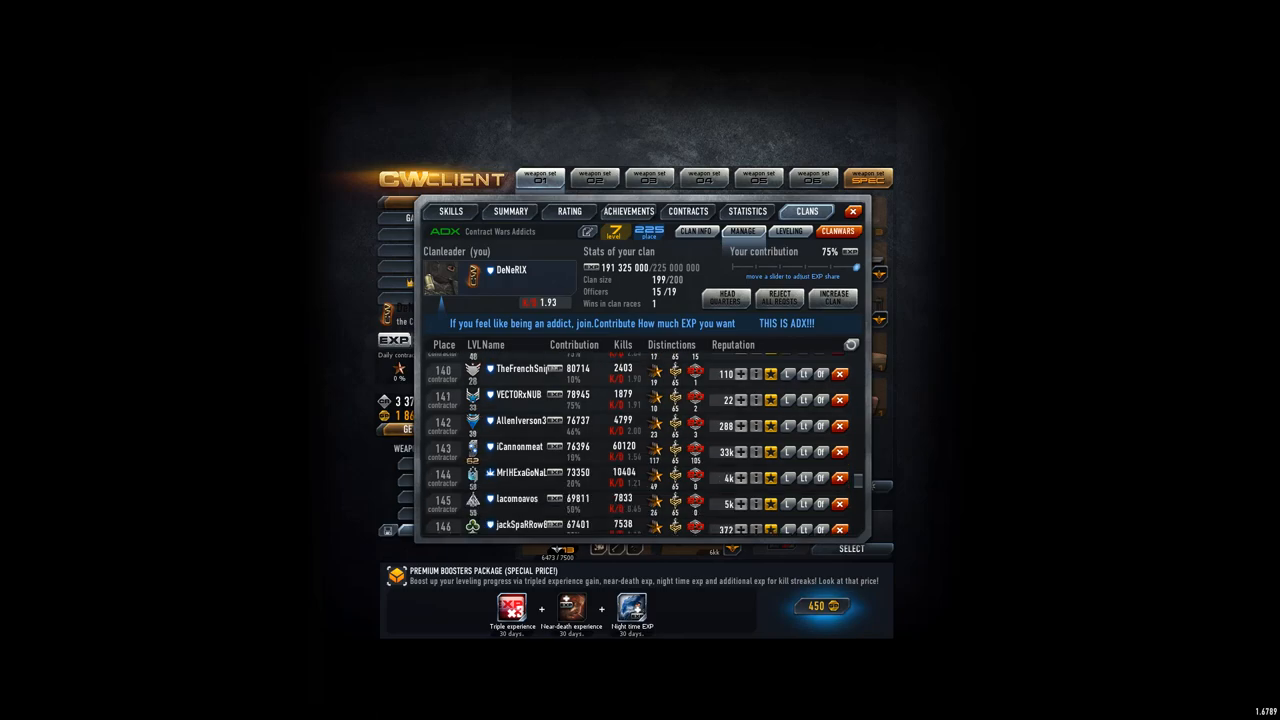
{"action": "scroll", "scroll_direction": "down", "scroll_amount": 3}
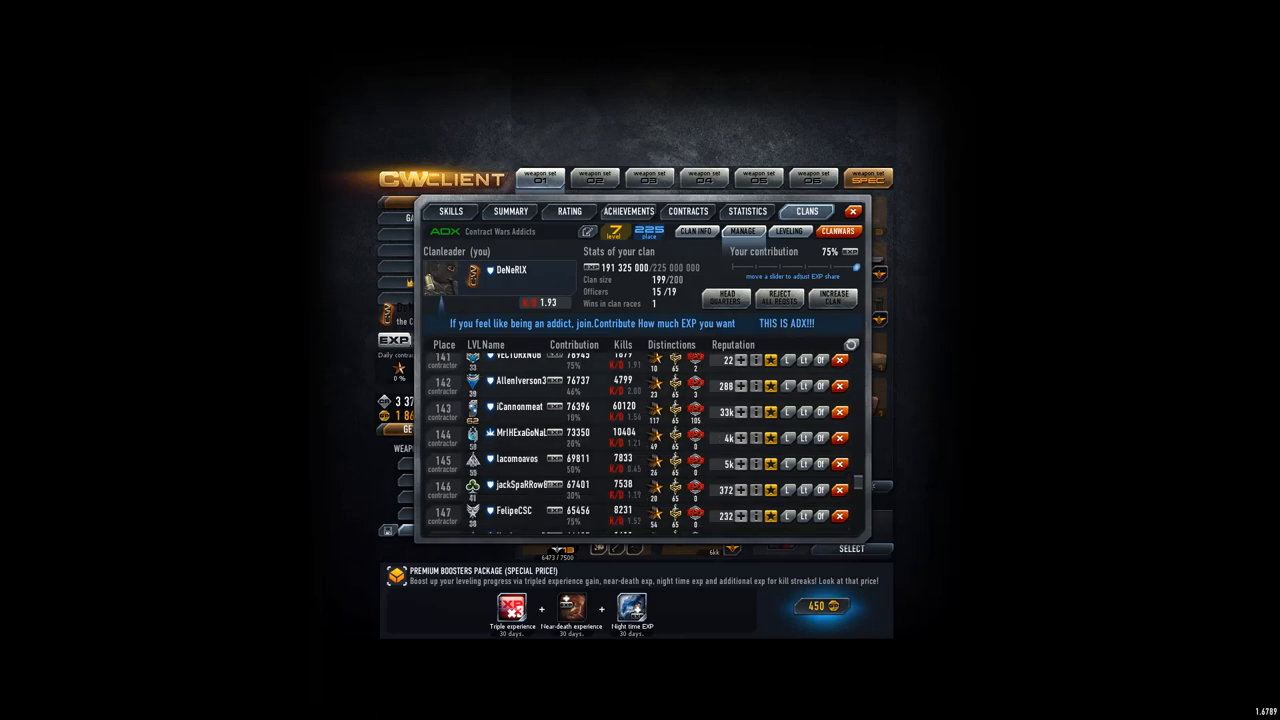
Accept the second join request, bringing the clan to 200/200 members
{"action": "left_click", "coordinate": [695, 231]}
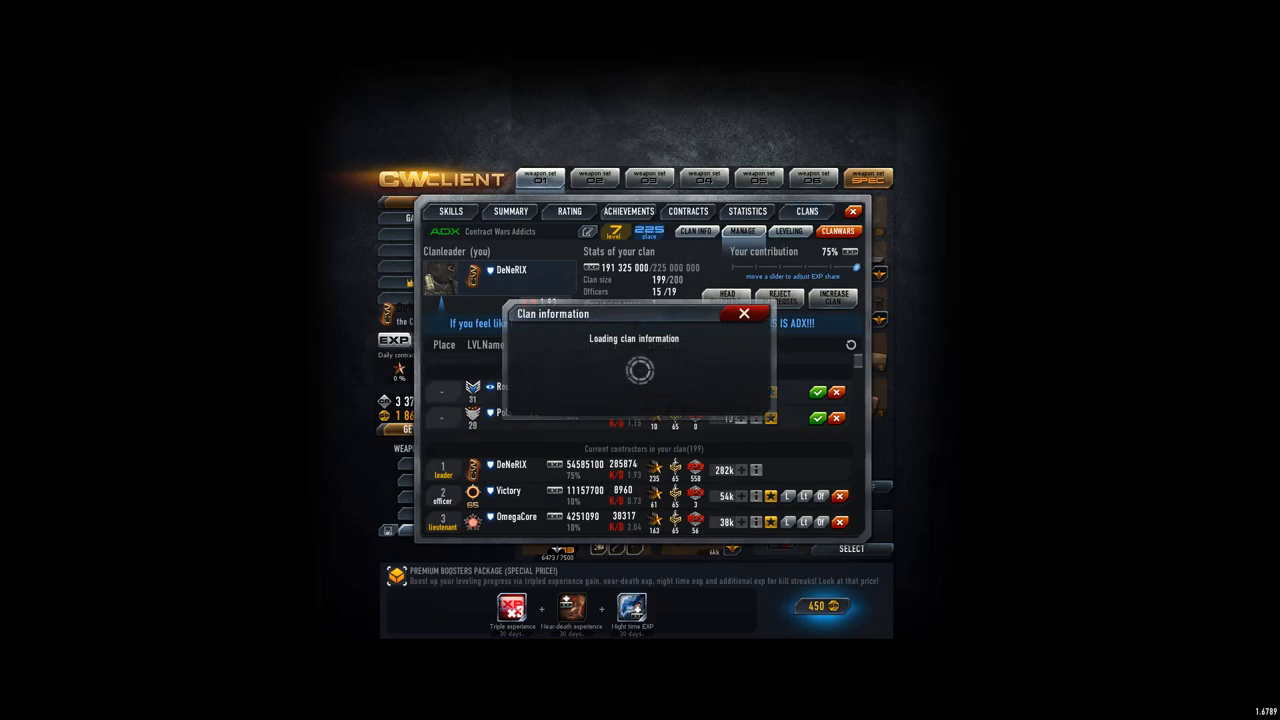
{"action": "left_click", "coordinate": [744, 313]}
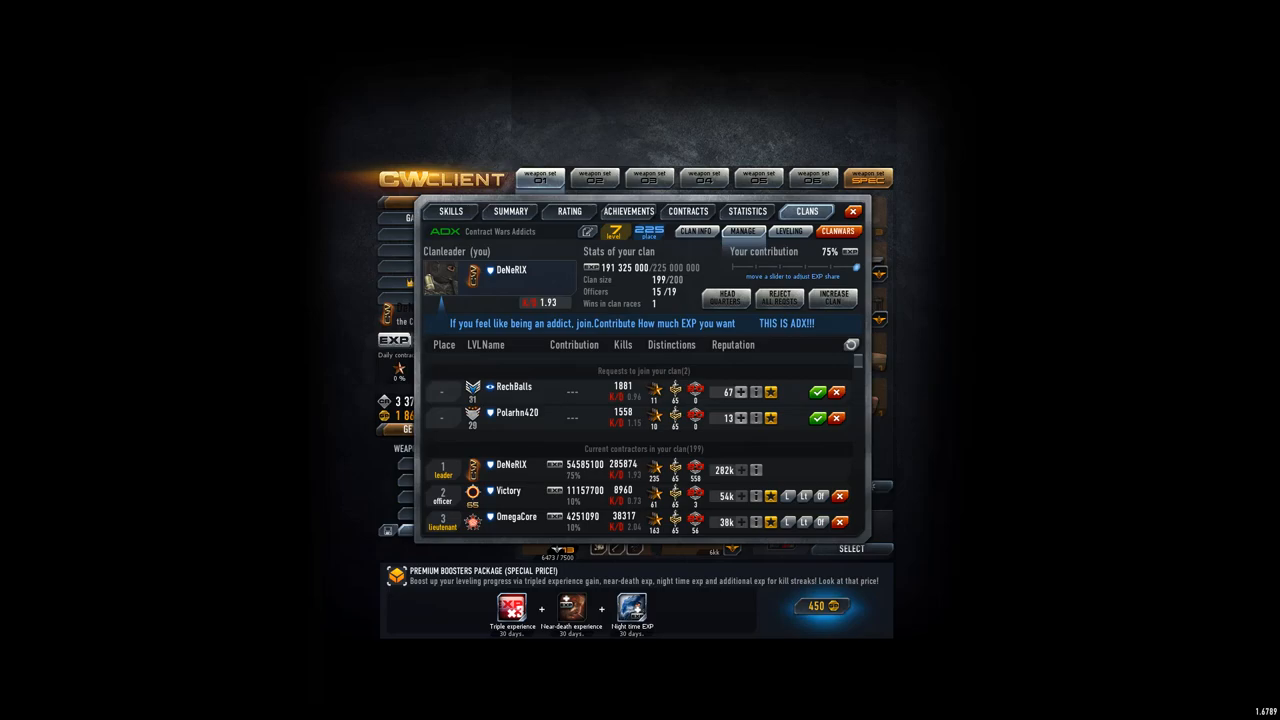
{"action": "left_click", "coordinate": [817, 391]}
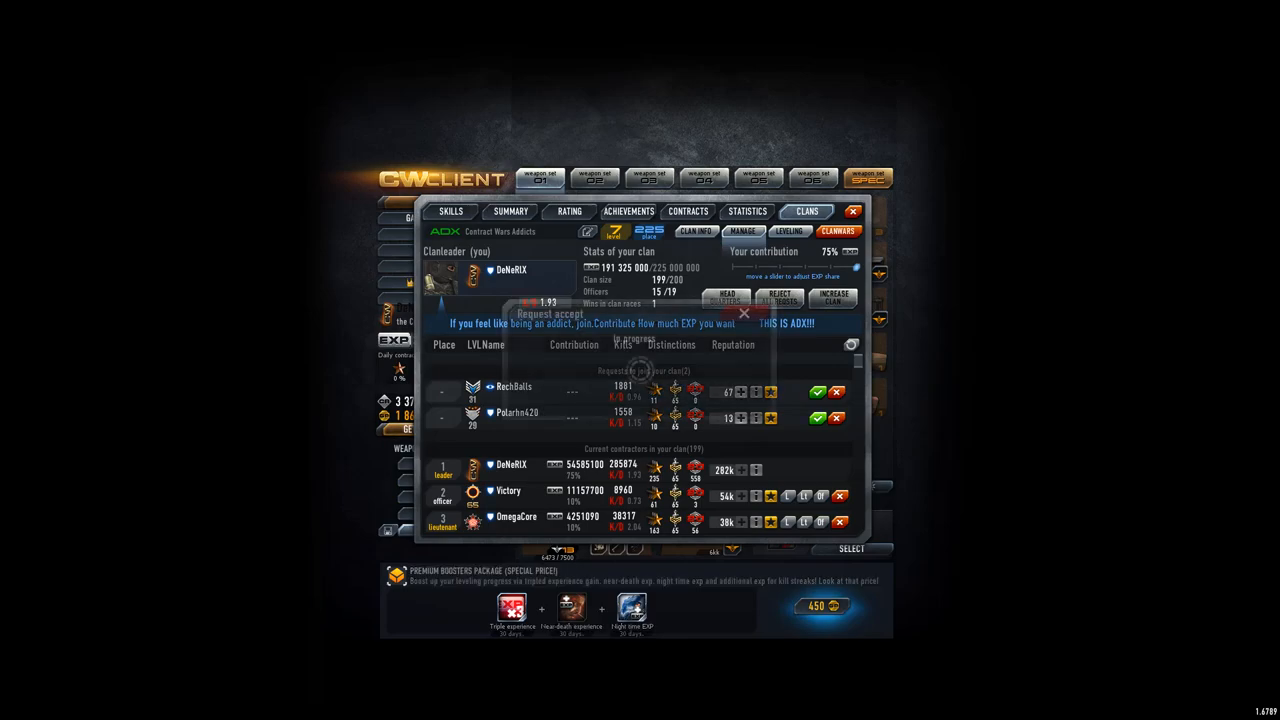
{"action": "left_click", "coordinate": [817, 417]}
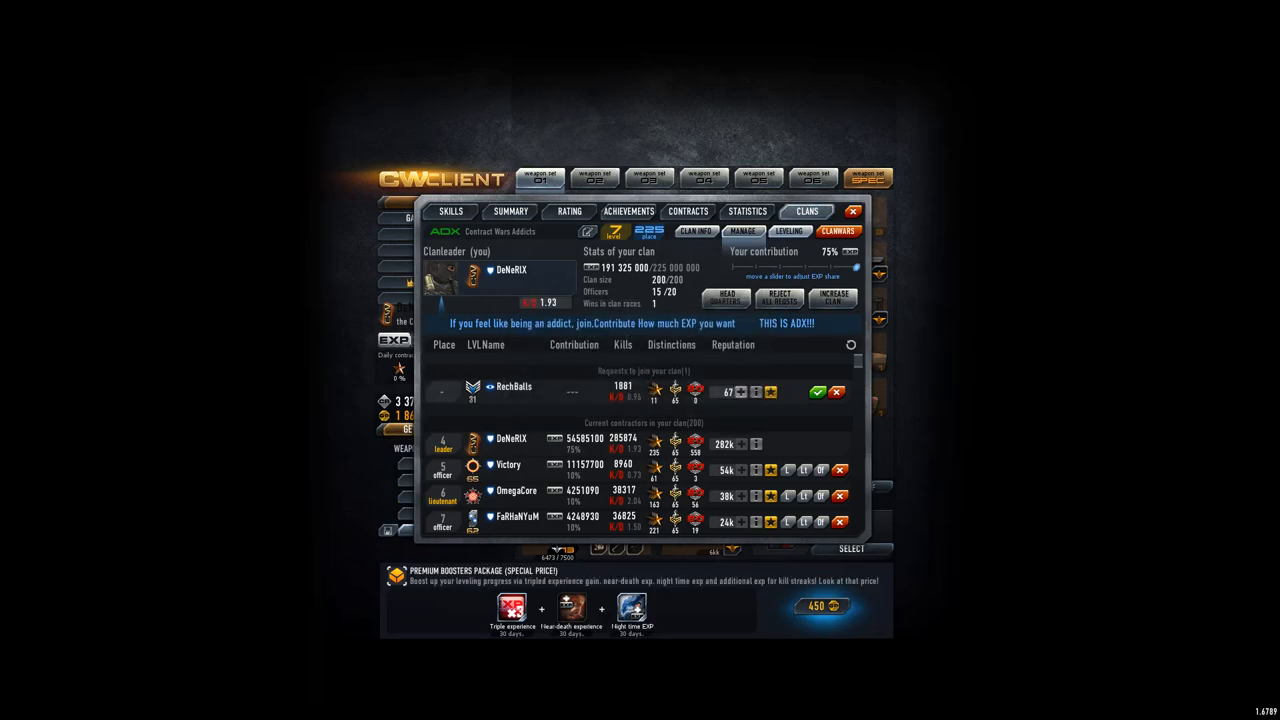
{"action": "left_click", "coordinate": [695, 231]}
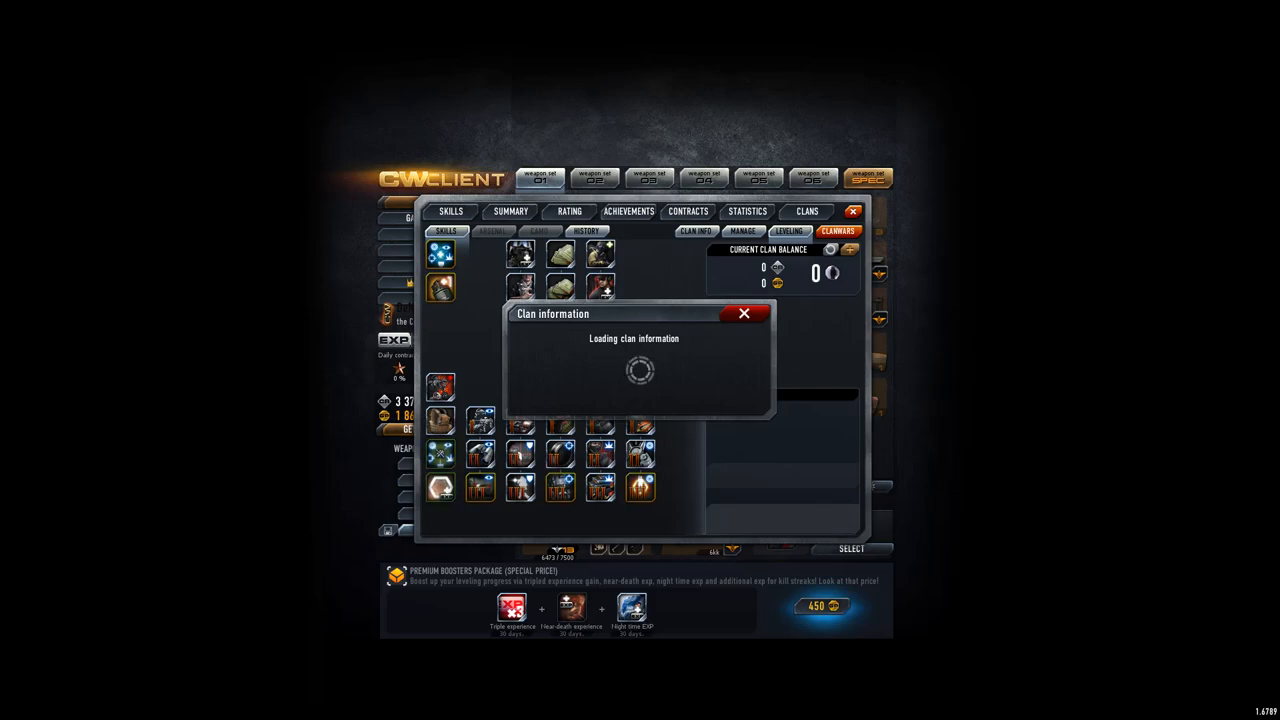
Donate 1,688,869 credits via the balance slider, raising clan balance to 138,109,335
{"action": "left_click", "coordinate": [744, 313]}
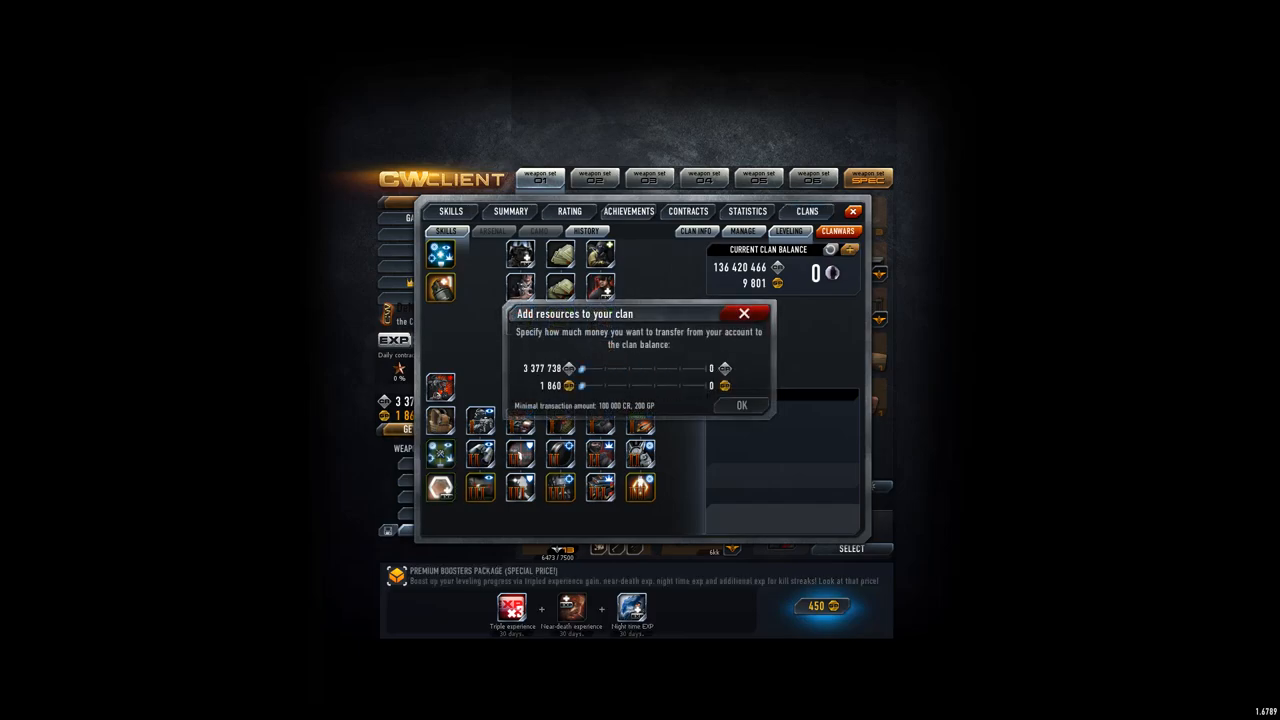
{"action": "left_click_drag", "start_coordinate": [570, 369], "coordinate": [620, 369]}
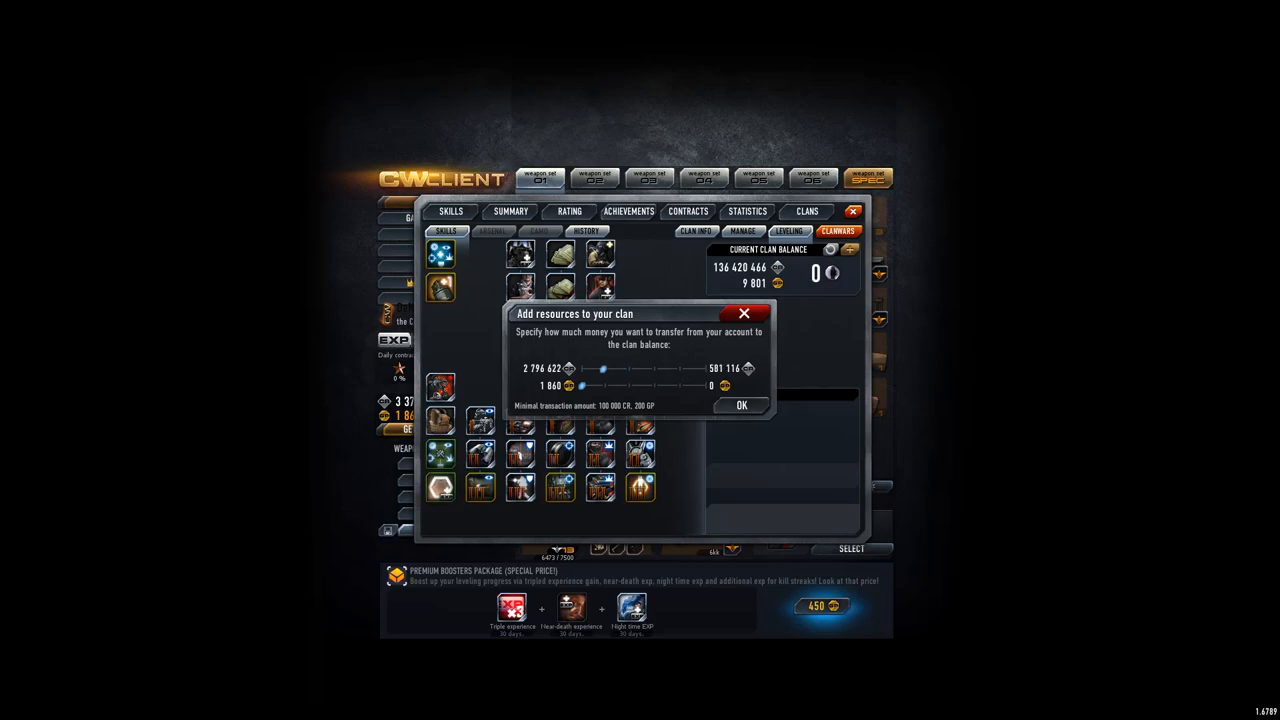
{"action": "left_click_drag", "start_coordinate": [600, 368], "coordinate": [643, 368]}
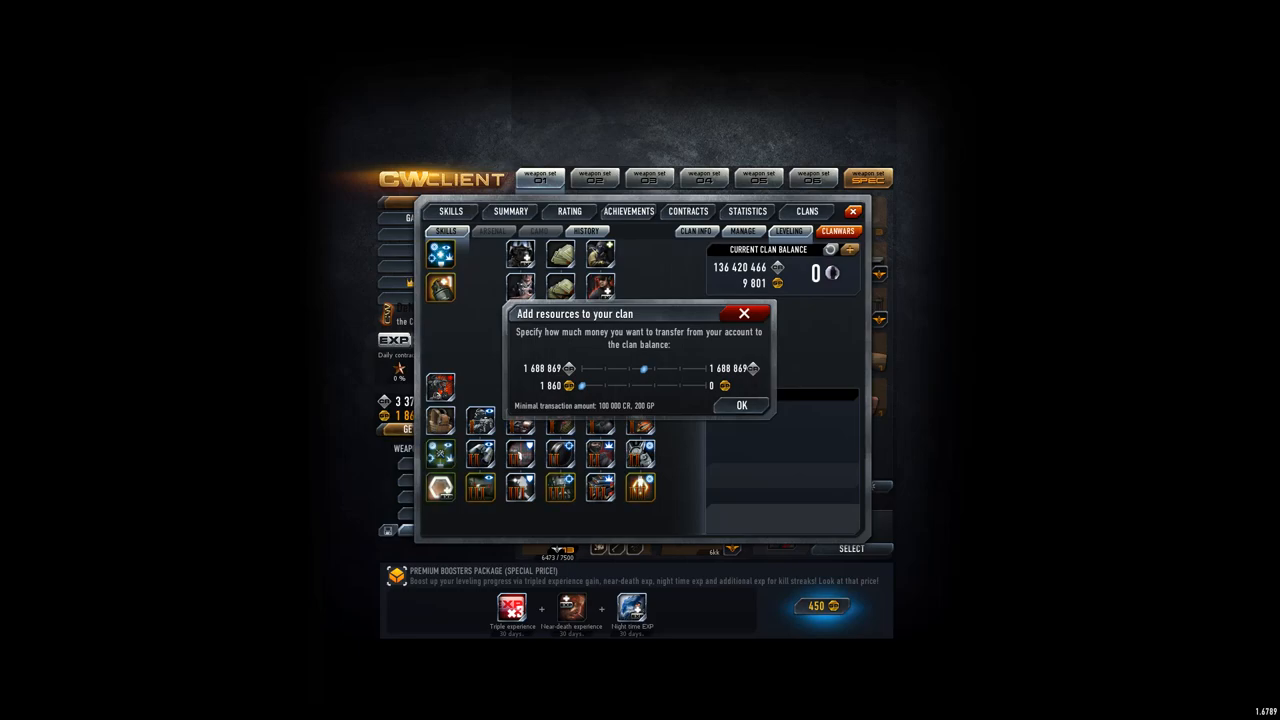
{"action": "left_click", "coordinate": [741, 405]}
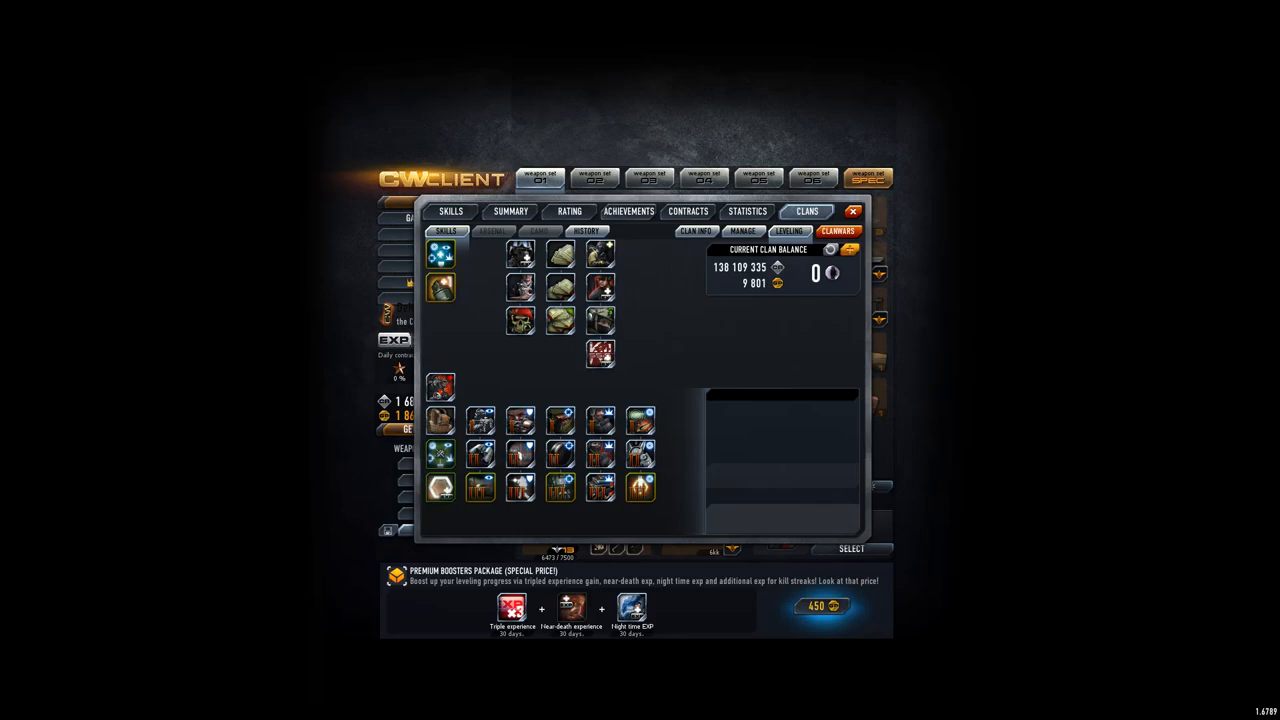
Browse the personal Assault and Gunsmith skill trees, then return to clan skills
{"action": "left_click", "coordinate": [853, 211]}
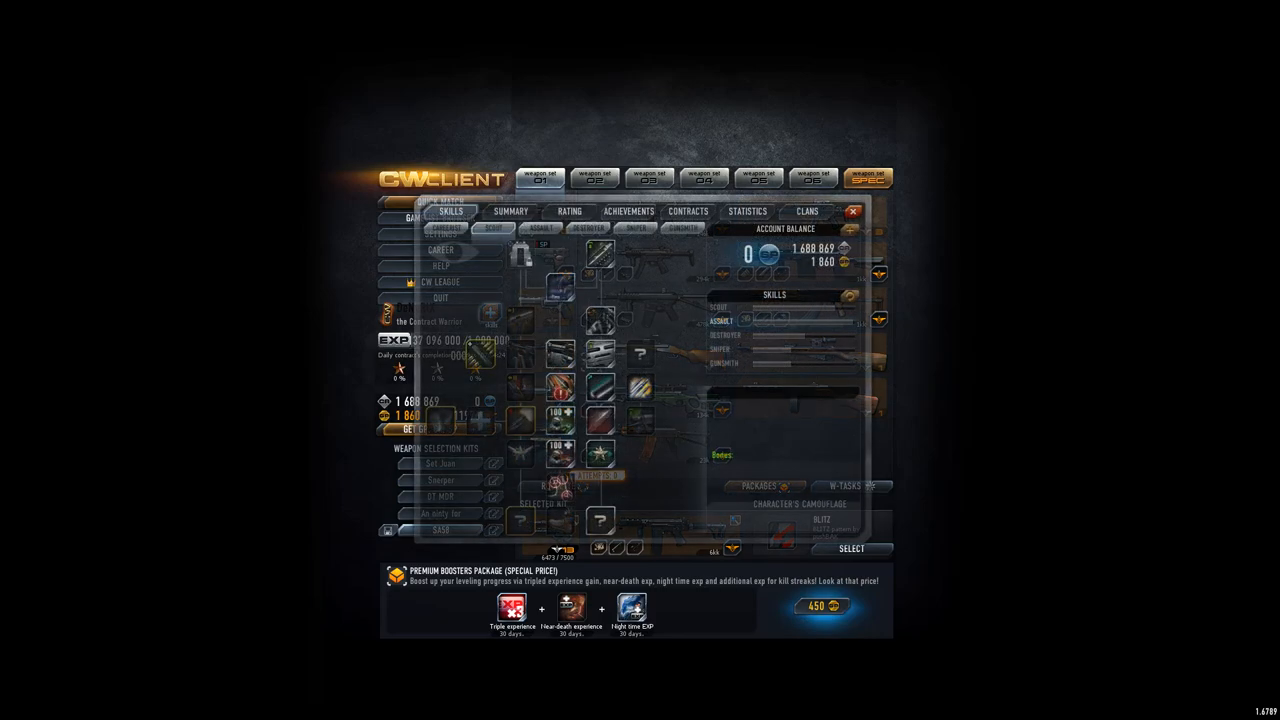
{"action": "left_click", "coordinate": [540, 228]}
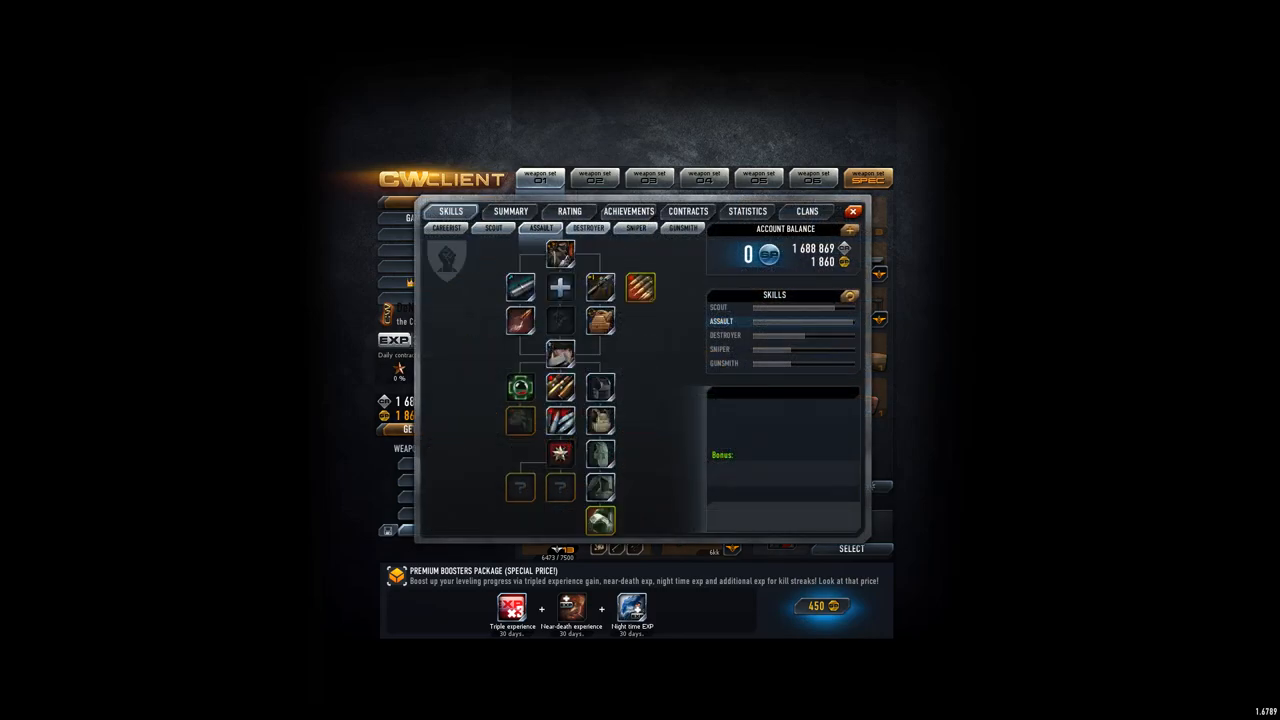
{"action": "left_click", "coordinate": [636, 228]}
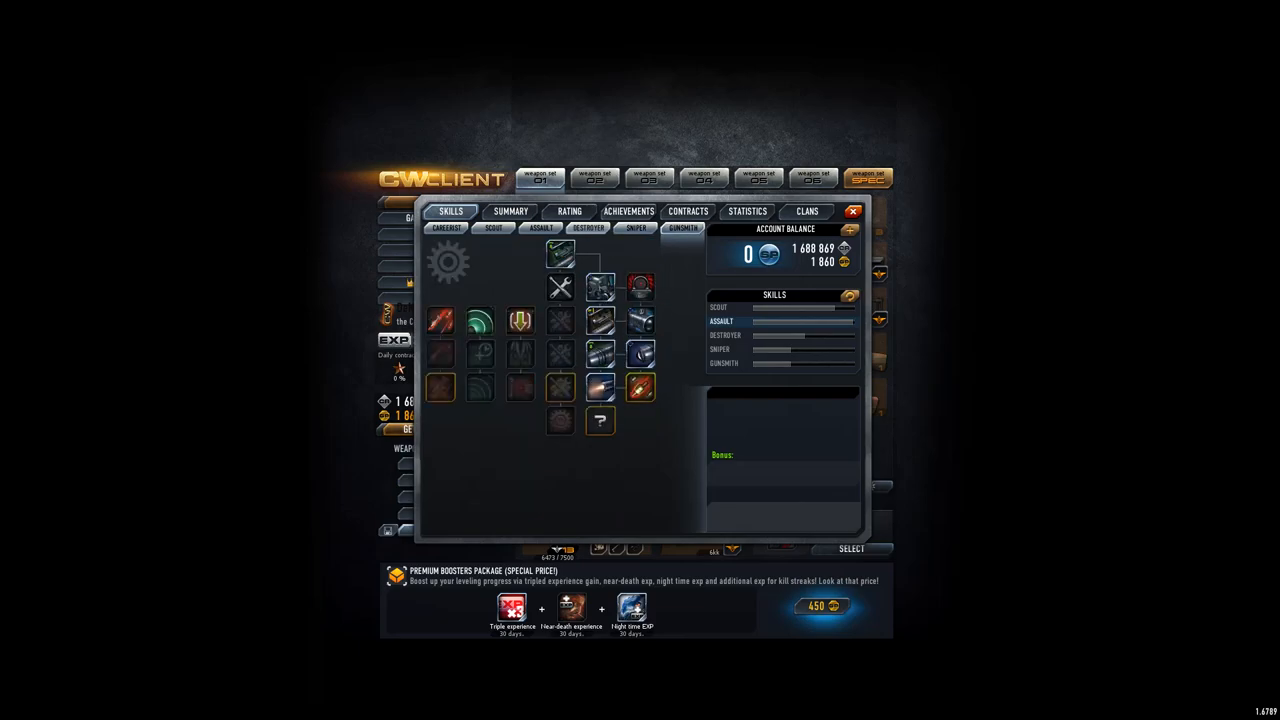
{"action": "left_click", "coordinate": [540, 228]}
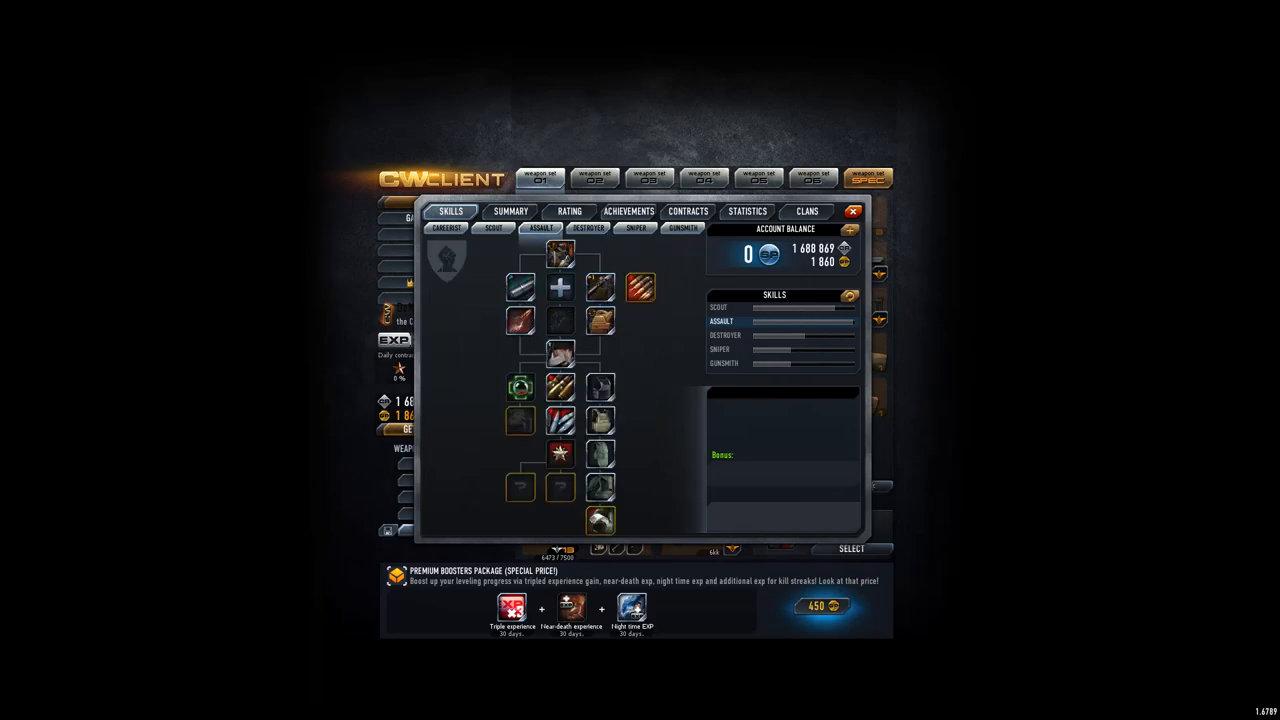
{"action": "left_click", "coordinate": [806, 211]}
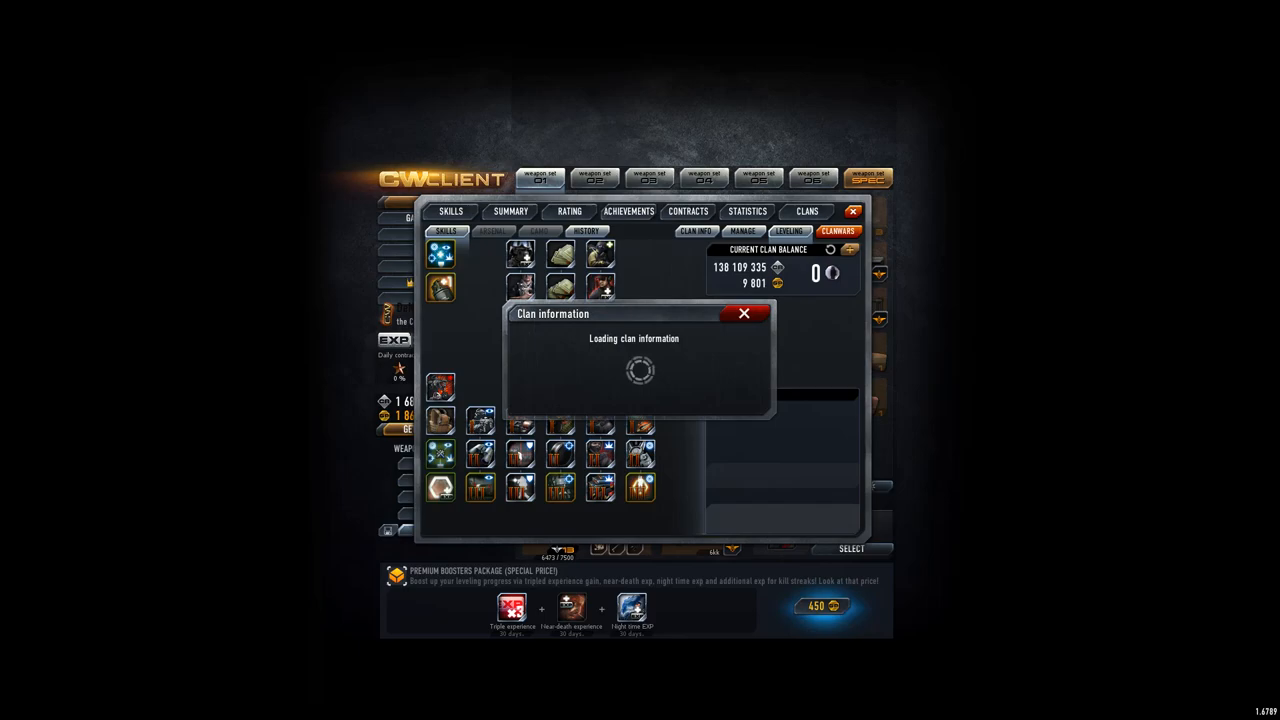
Check the clan donation history, then return to the clan skills overview
{"action": "left_click", "coordinate": [744, 313]}
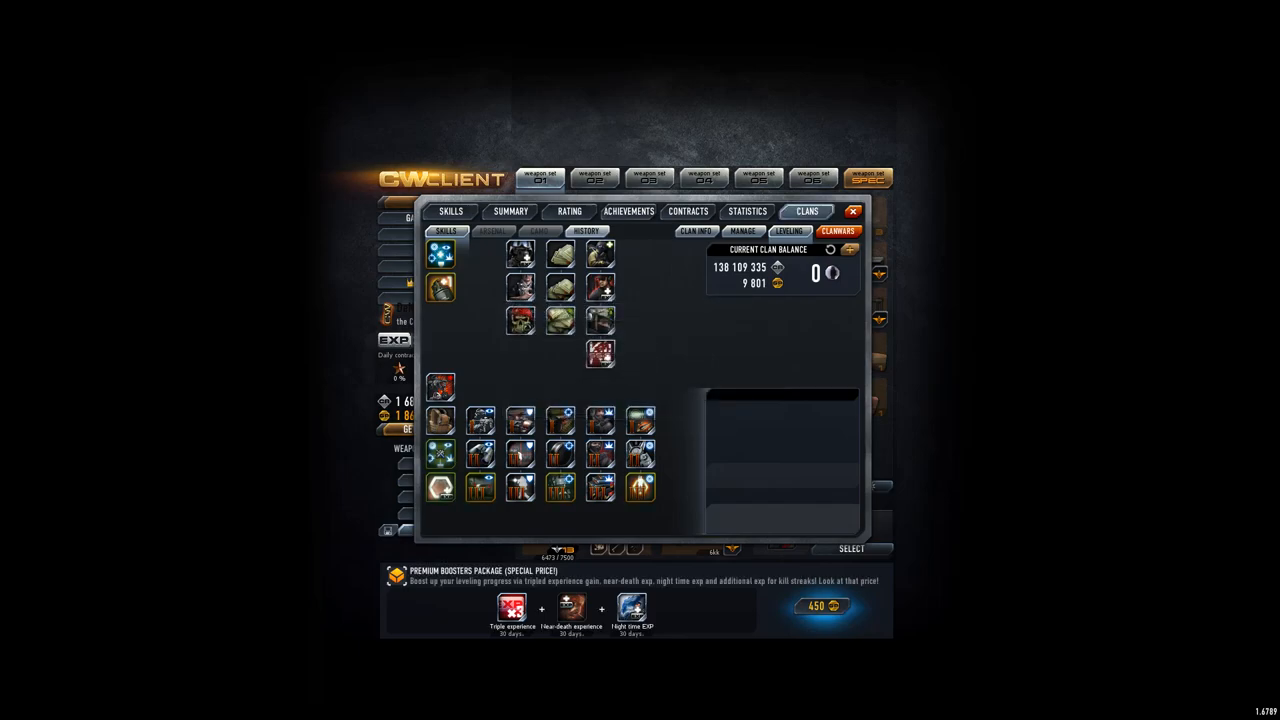
{"action": "left_click", "coordinate": [586, 231]}
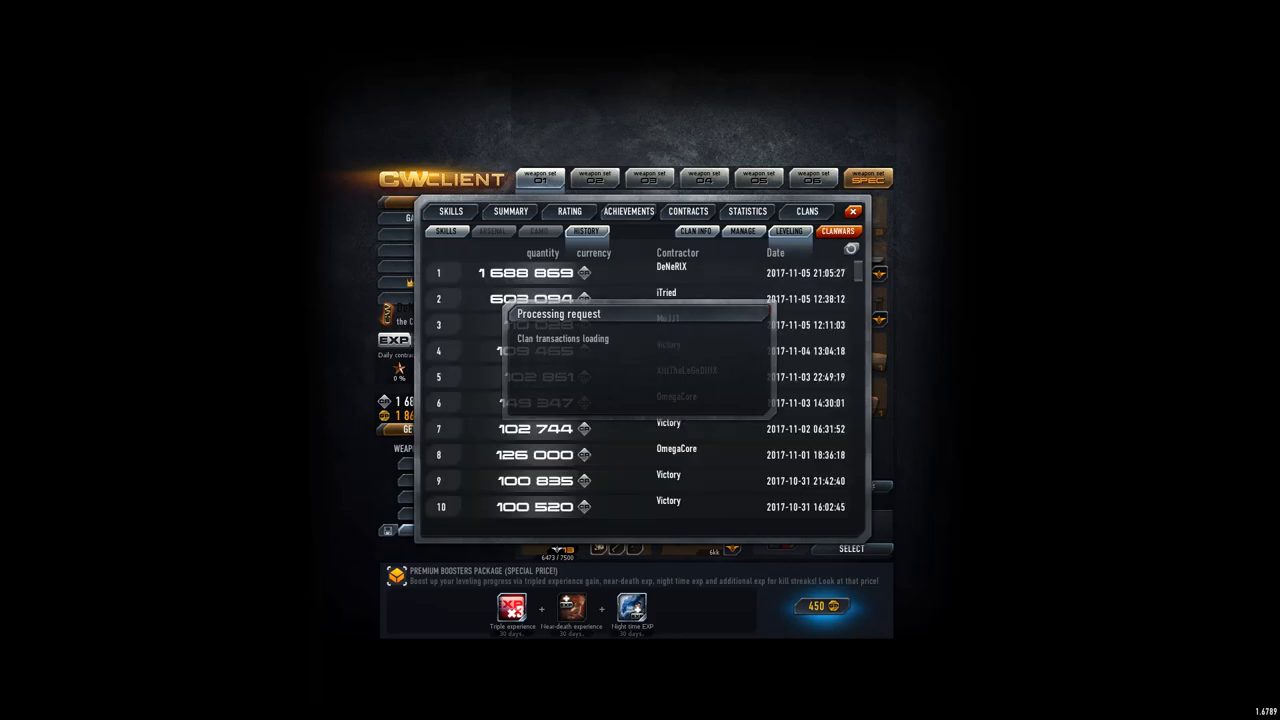
{"action": "left_click", "coordinate": [446, 231]}
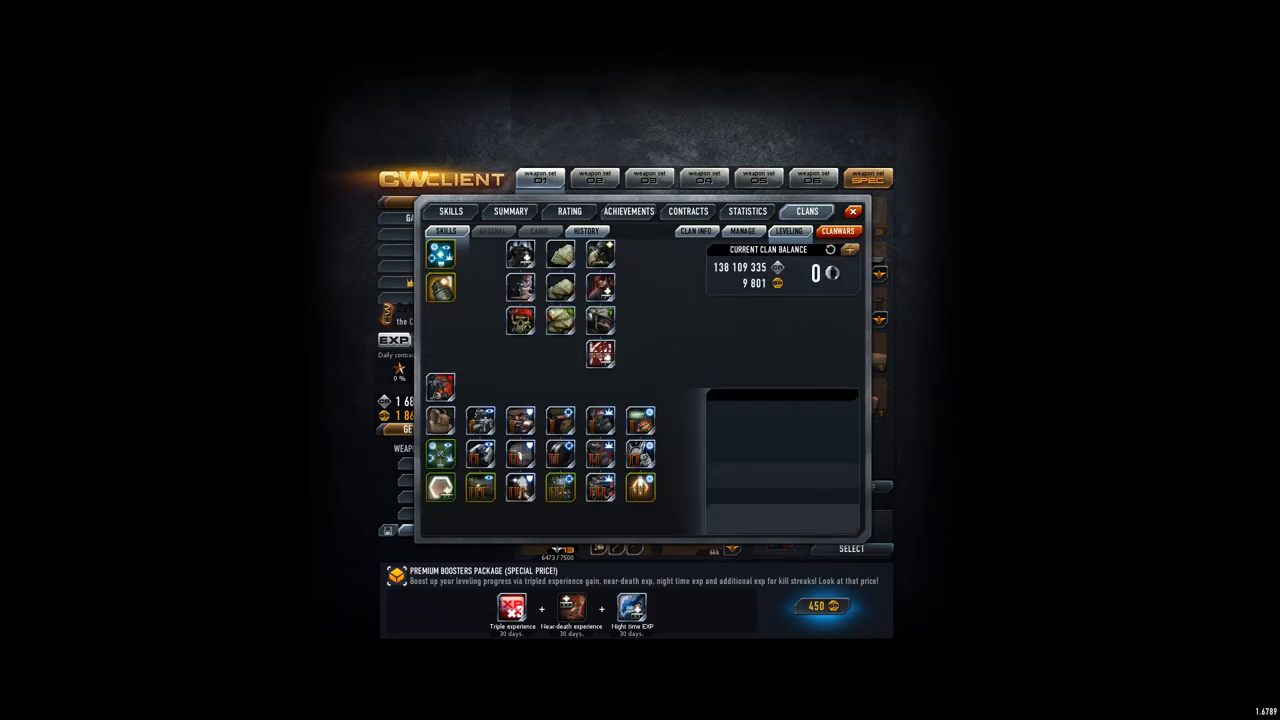
{"action": "mouse_move", "coordinate": [441, 388]}
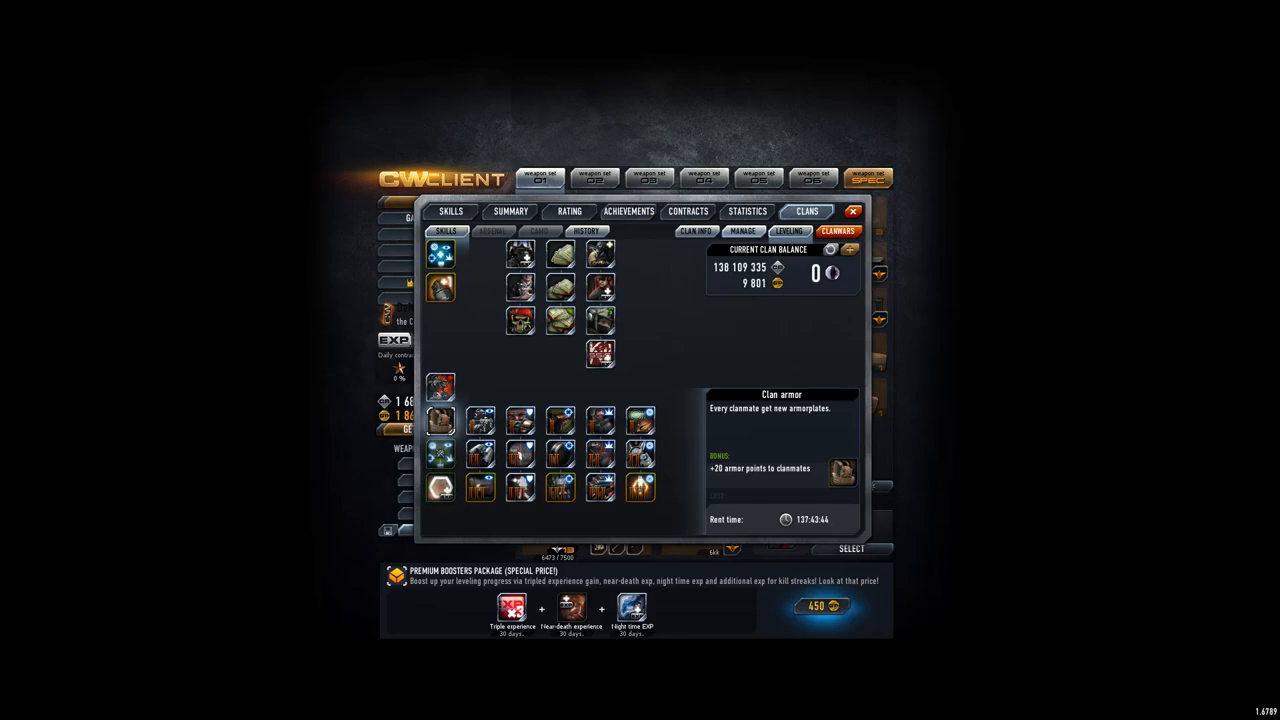
{"action": "left_click", "coordinate": [695, 231]}
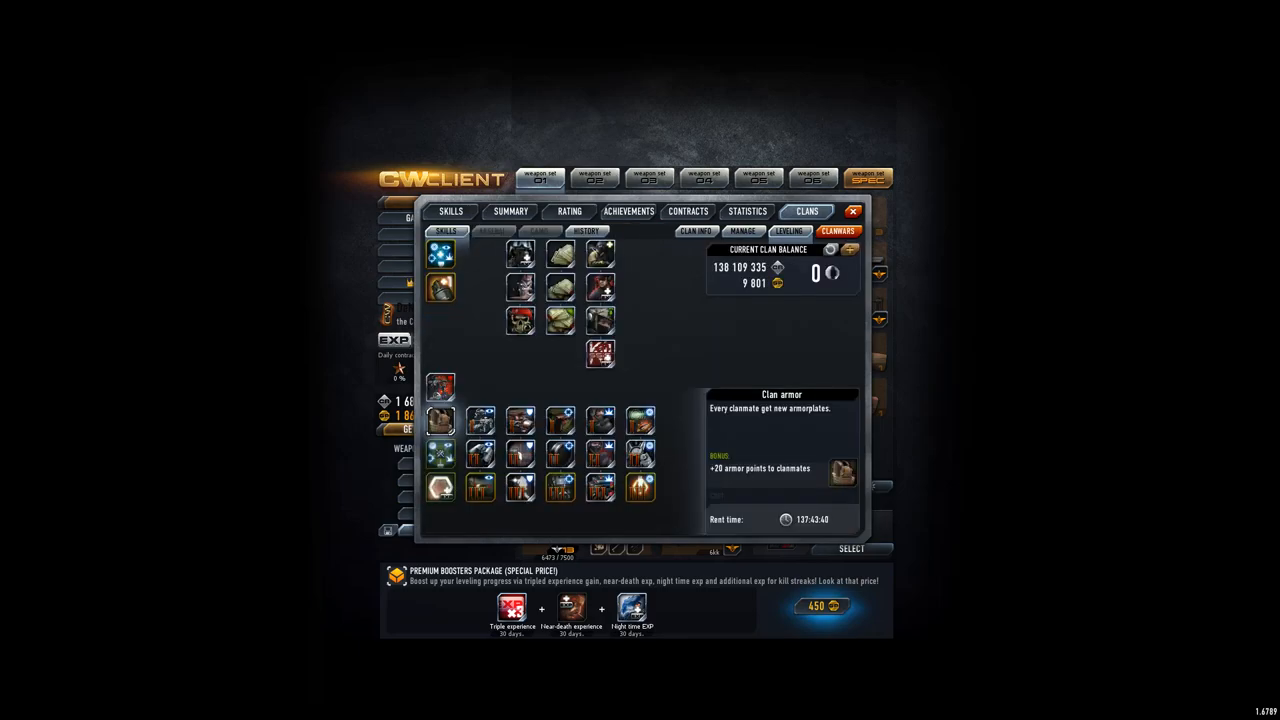
{"action": "left_click", "coordinate": [696, 231]}
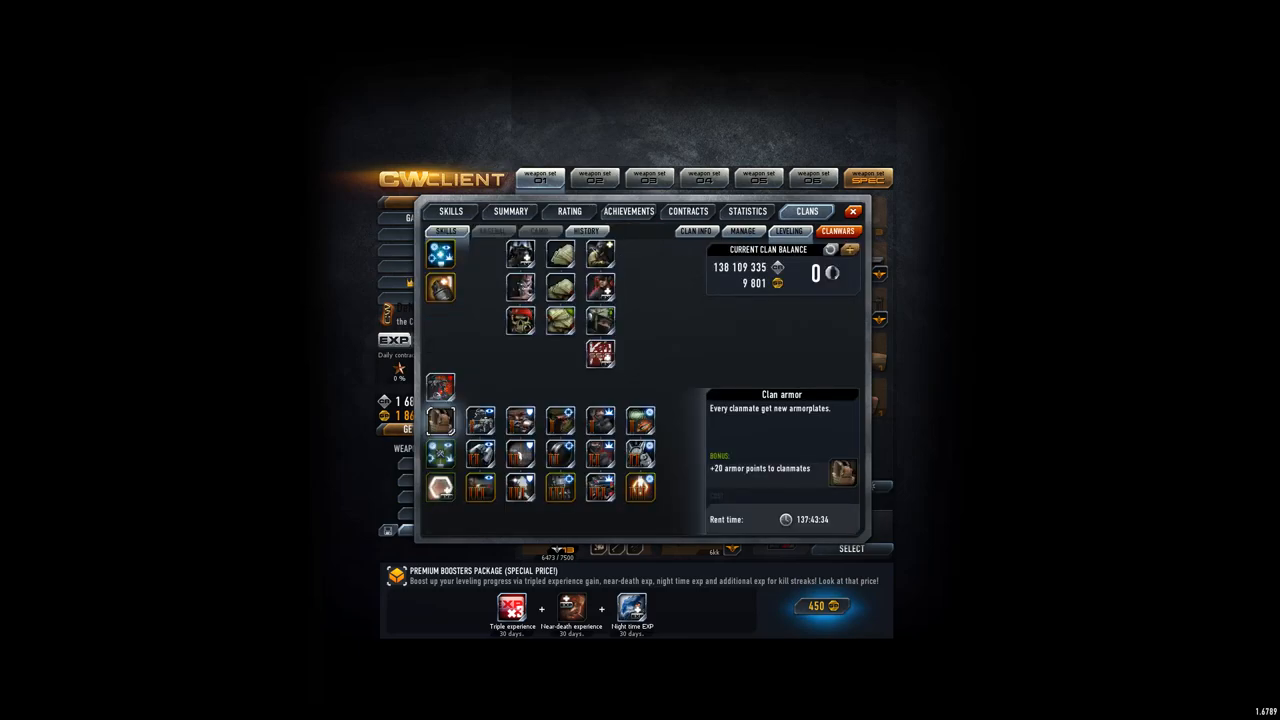
{"action": "left_click", "coordinate": [695, 231]}
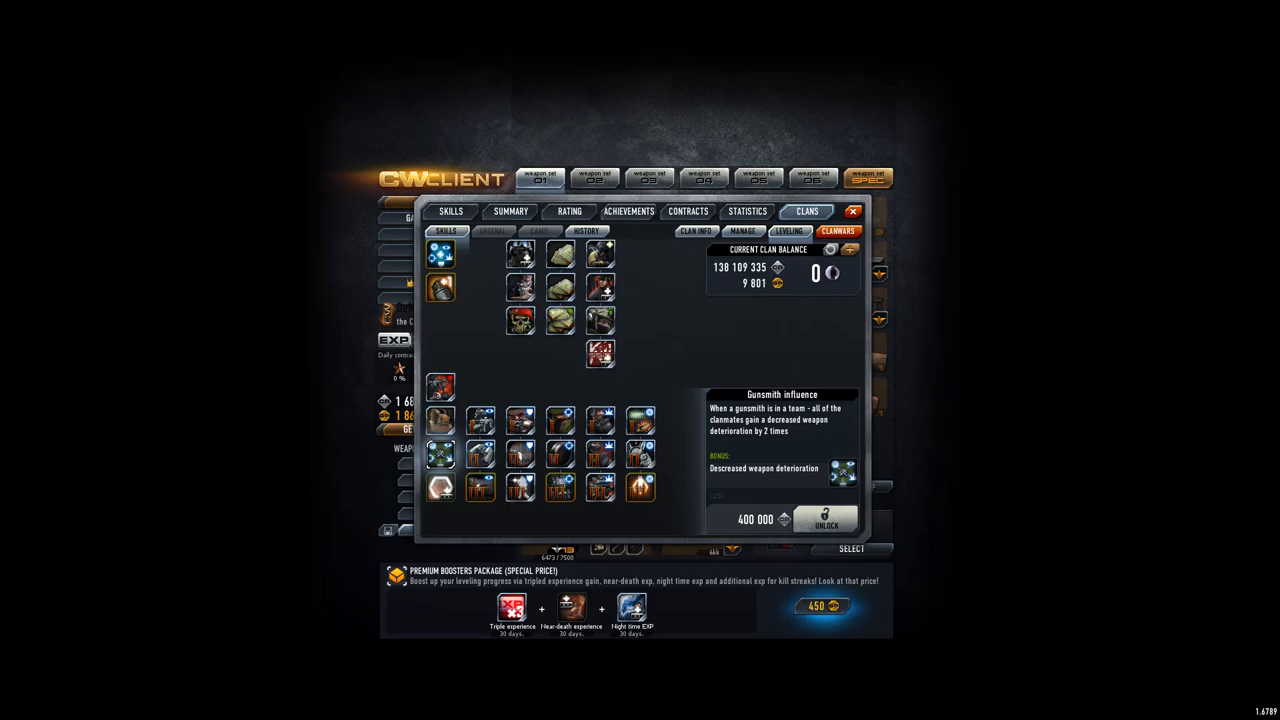
{"action": "left_click", "coordinate": [442, 455]}
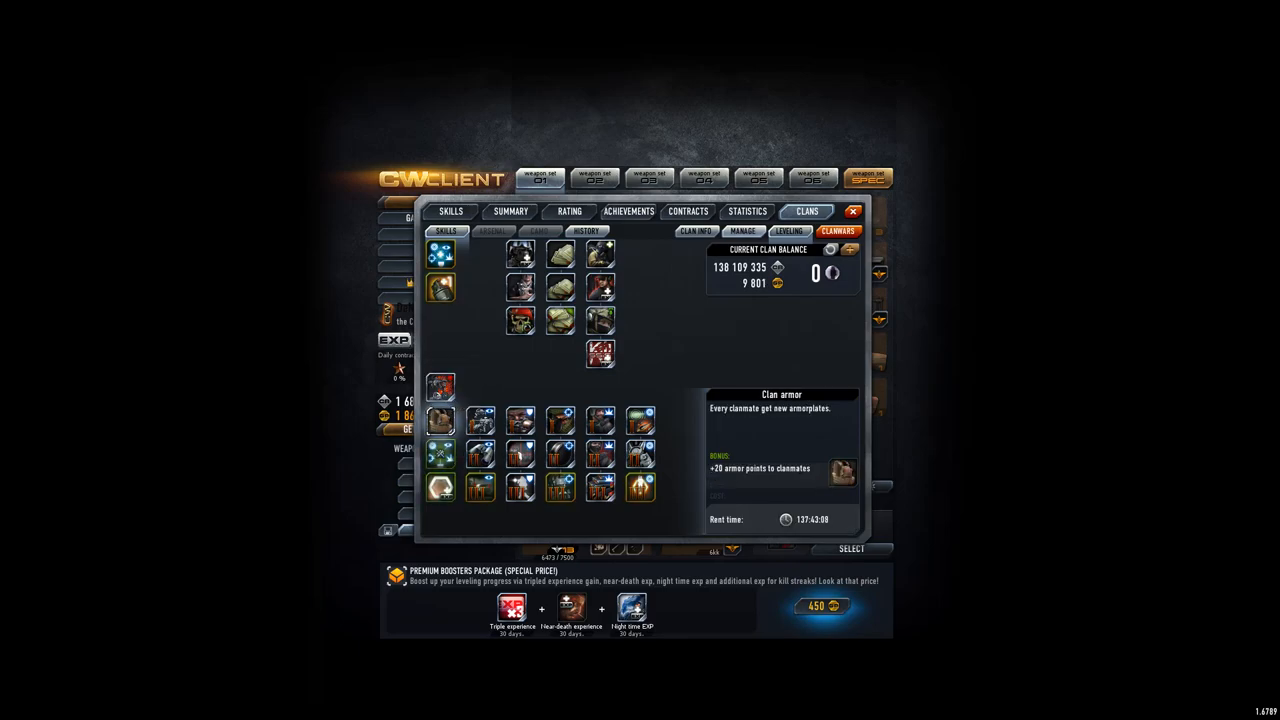
Glance at the roster, then view donation history showing the 1,688,869-credit contribution
{"action": "left_click", "coordinate": [695, 231]}
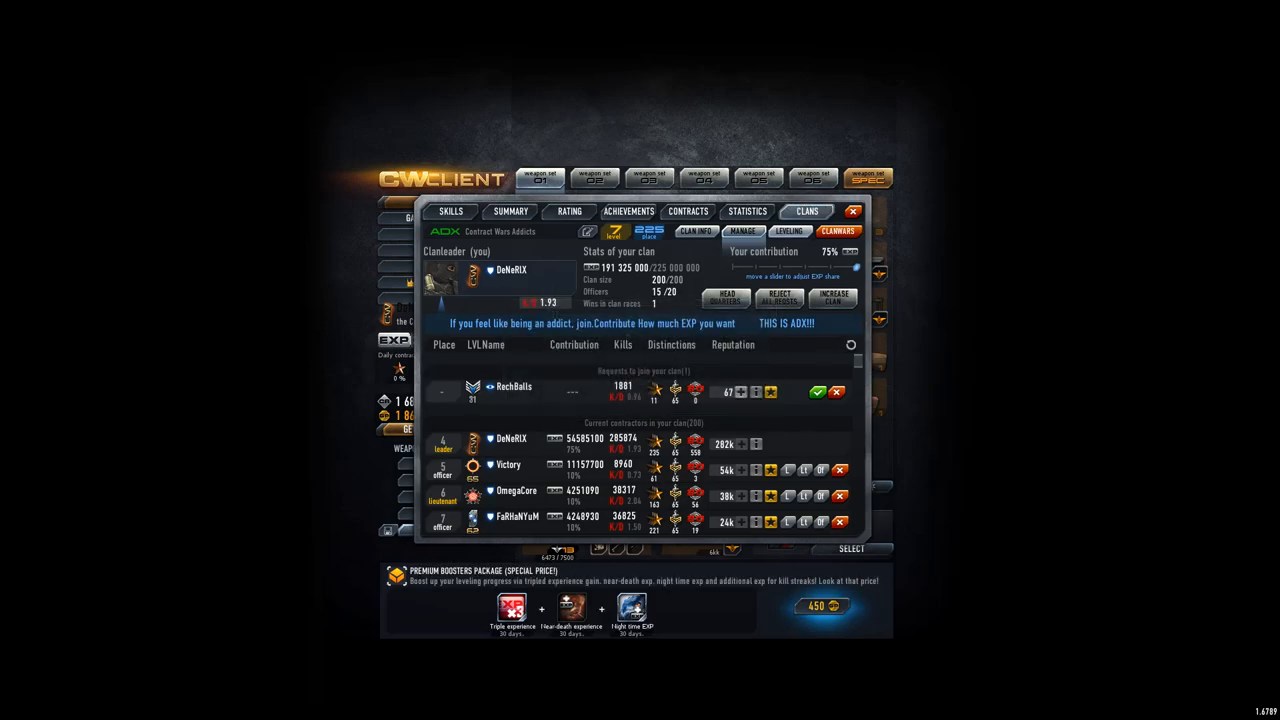
{"action": "left_click", "coordinate": [586, 231]}
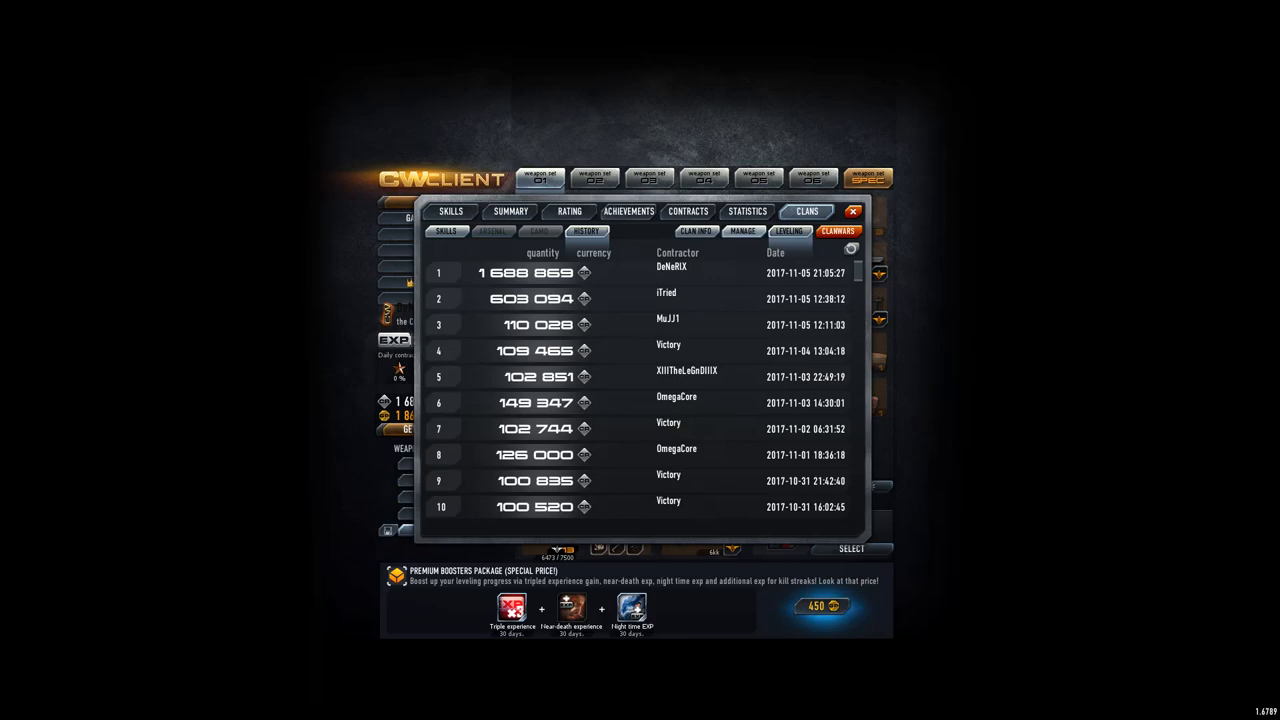
Scroll the donation history down to an earlier 11,979,953-credit entry and back
{"action": "scroll", "scroll_direction": "down", "scroll_amount": 3}
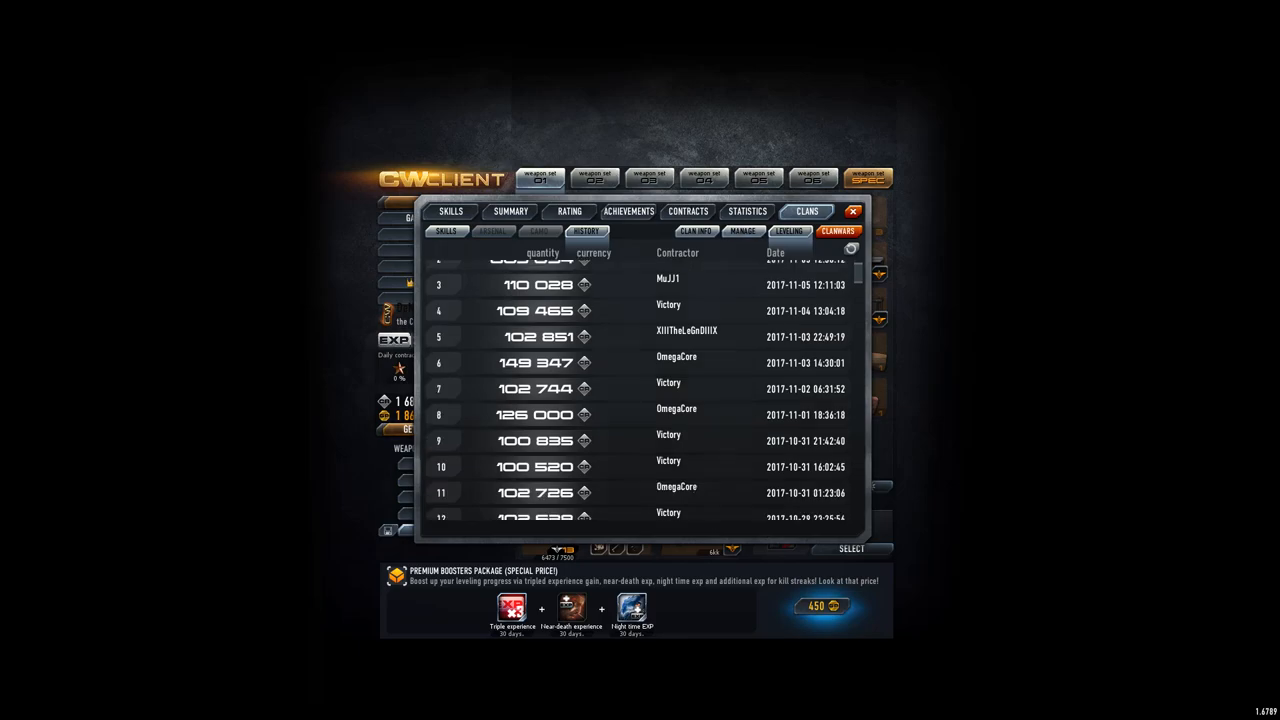
{"action": "scroll", "scroll_direction": "down", "scroll_amount": 3}
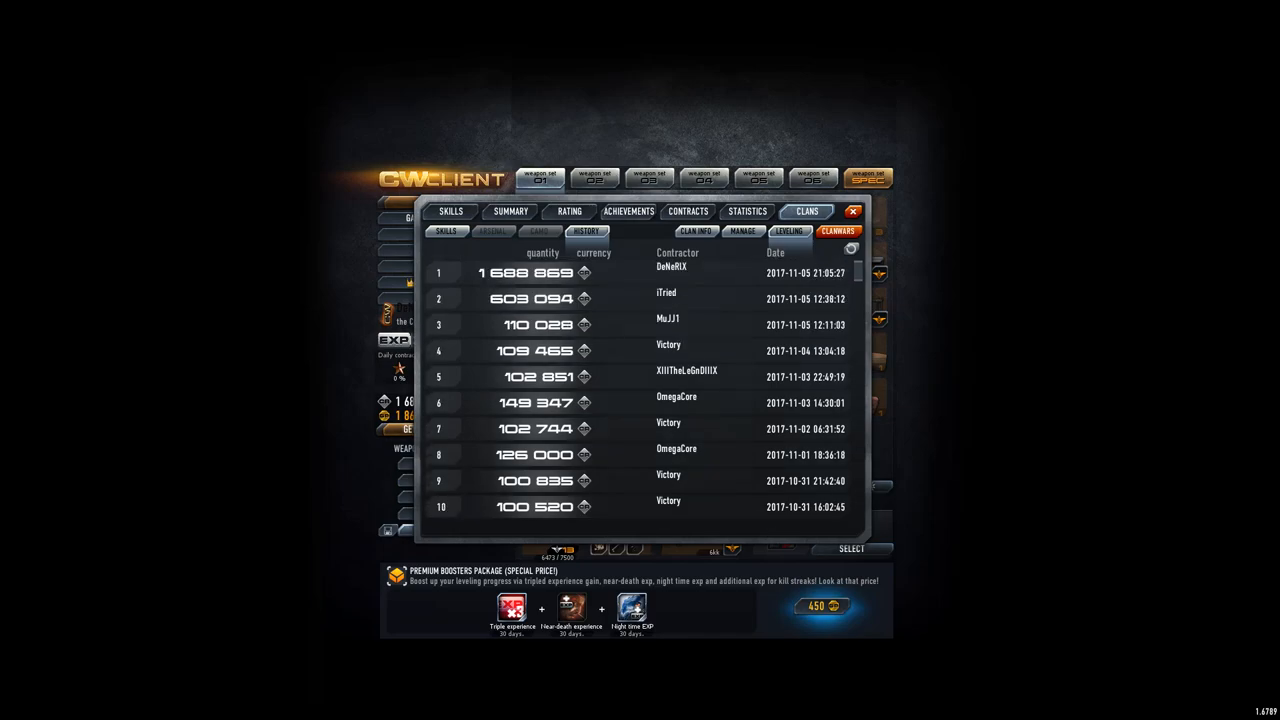
{"action": "scroll", "scroll_direction": "down", "scroll_amount": 3}
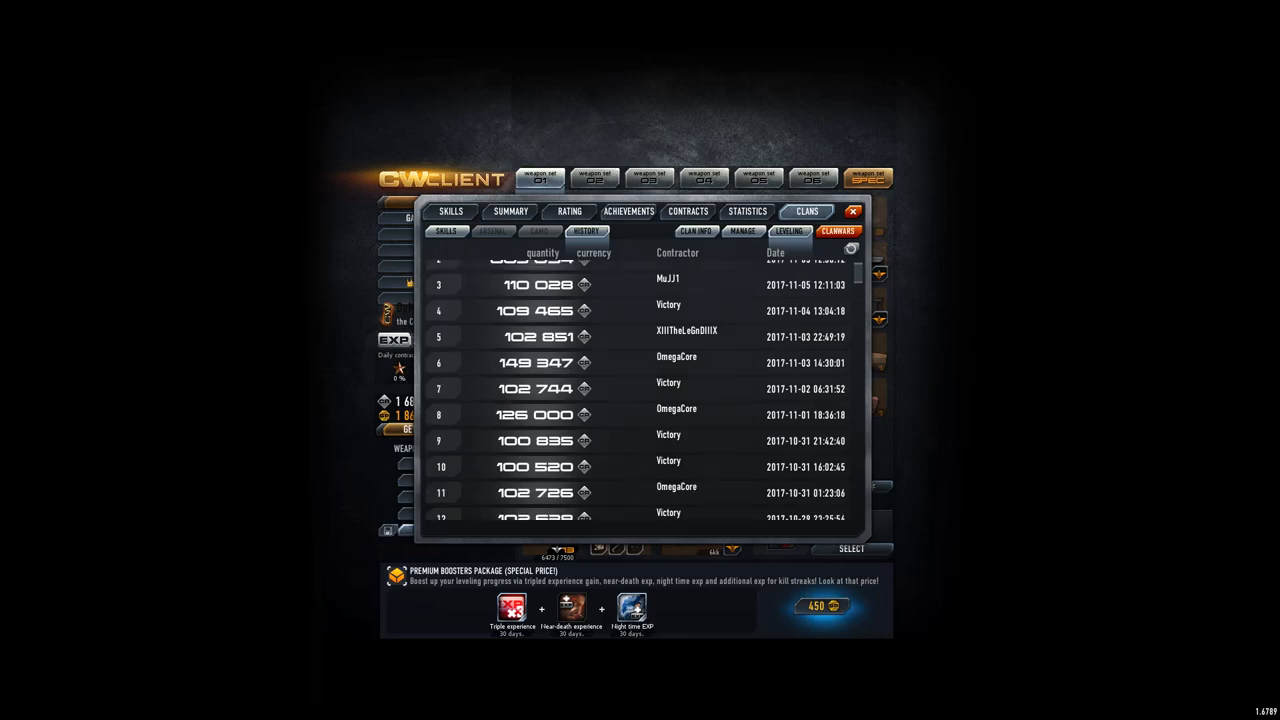
{"action": "scroll", "scroll_direction": "down", "scroll_amount": 3}
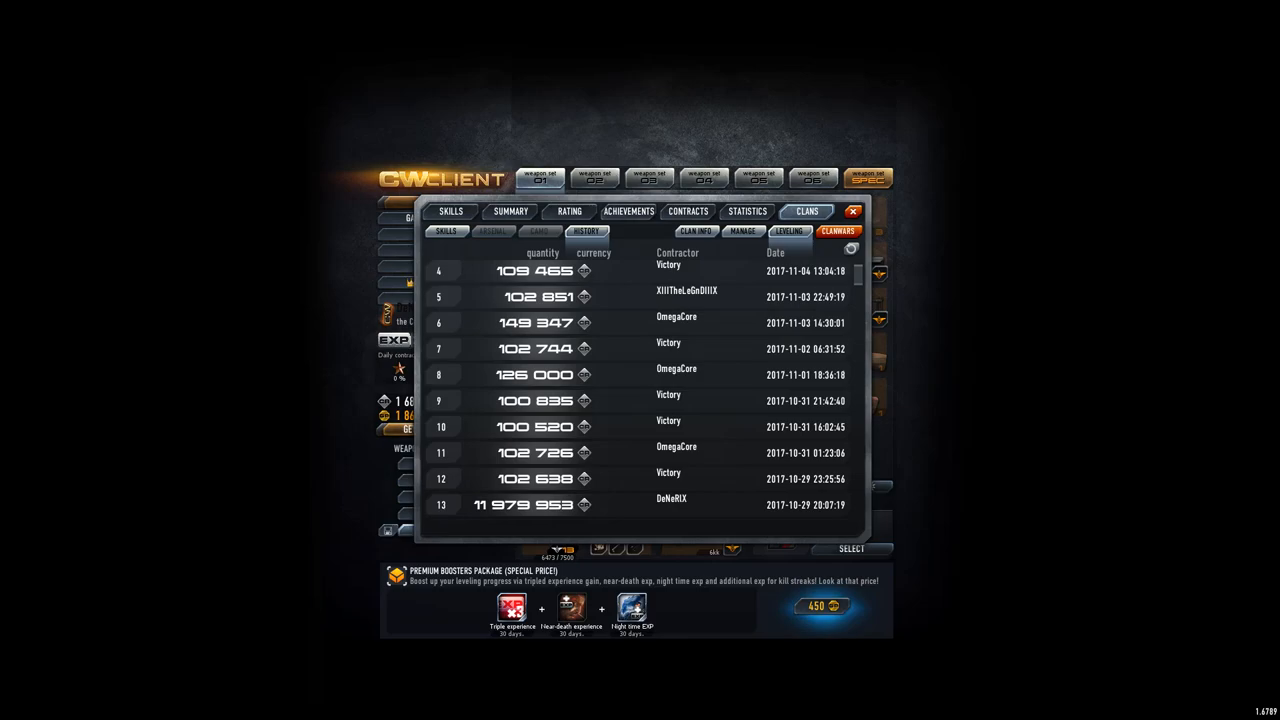
{"action": "scroll", "scroll_direction": "up", "scroll_amount": 3}
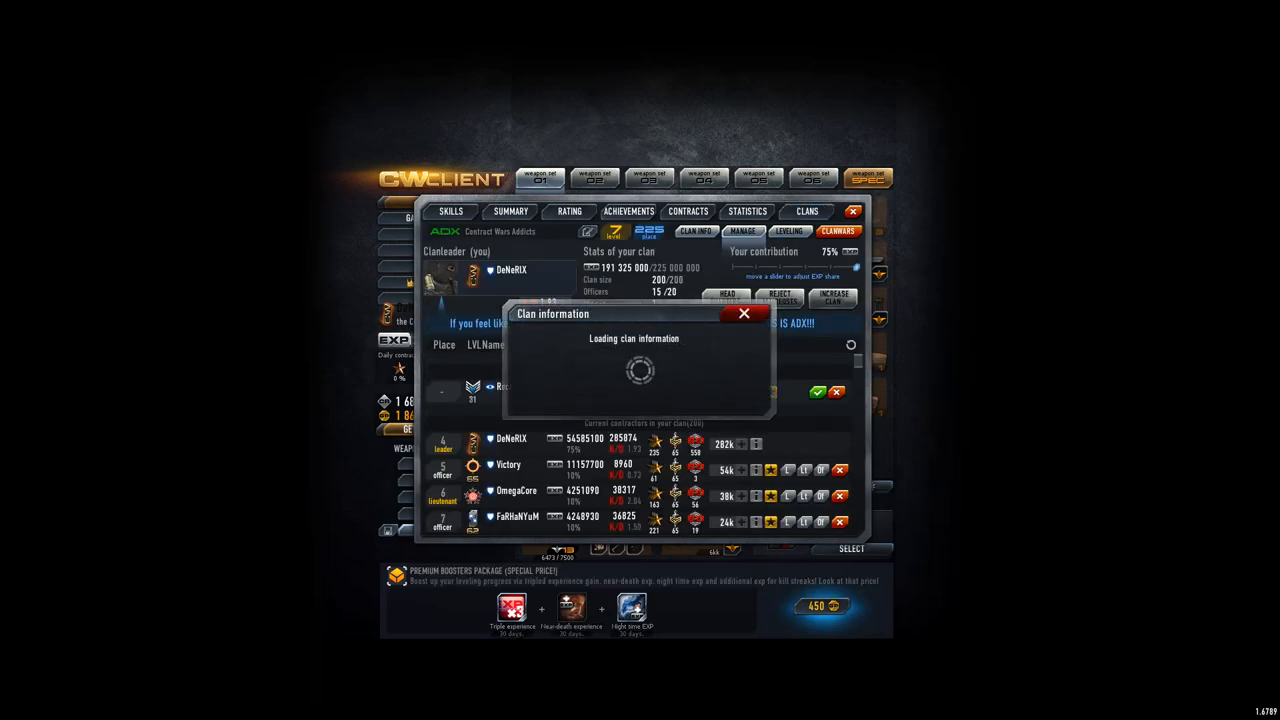
Close the clan information window, scroll the roster, and view the all-clans ranking
{"action": "left_click", "coordinate": [744, 313]}
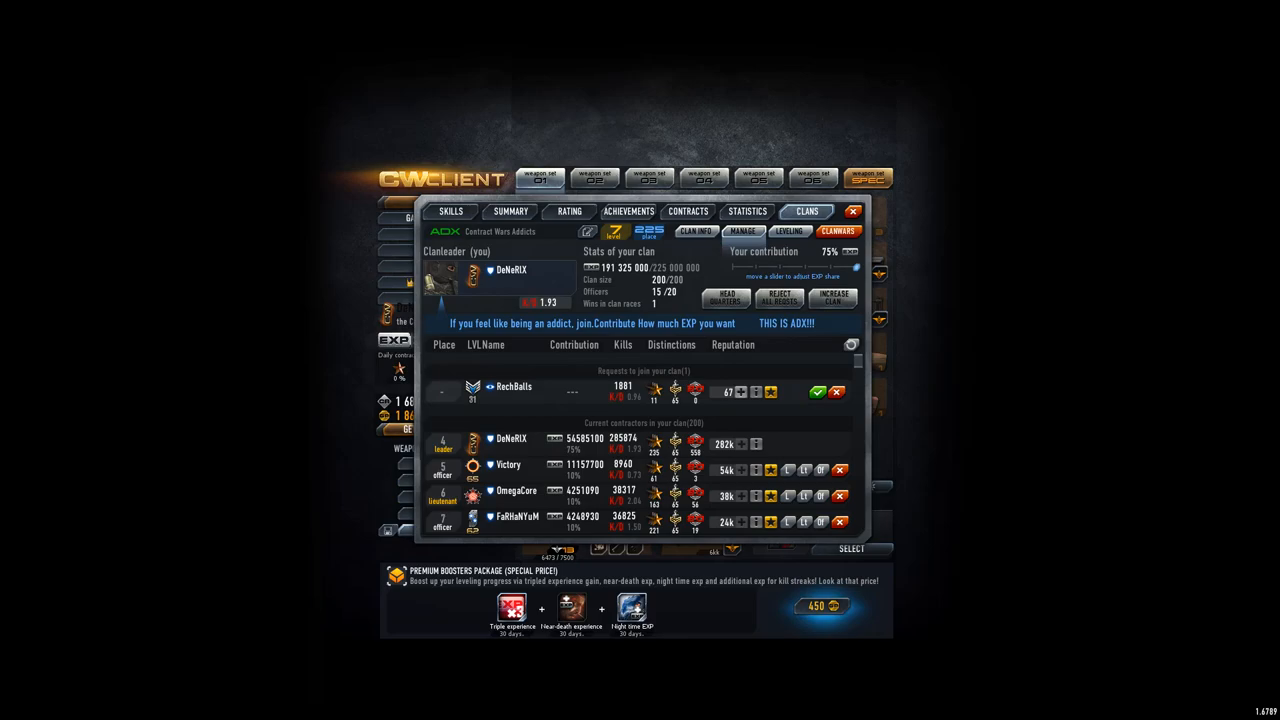
{"action": "scroll", "scroll_direction": "down", "scroll_amount": 3}
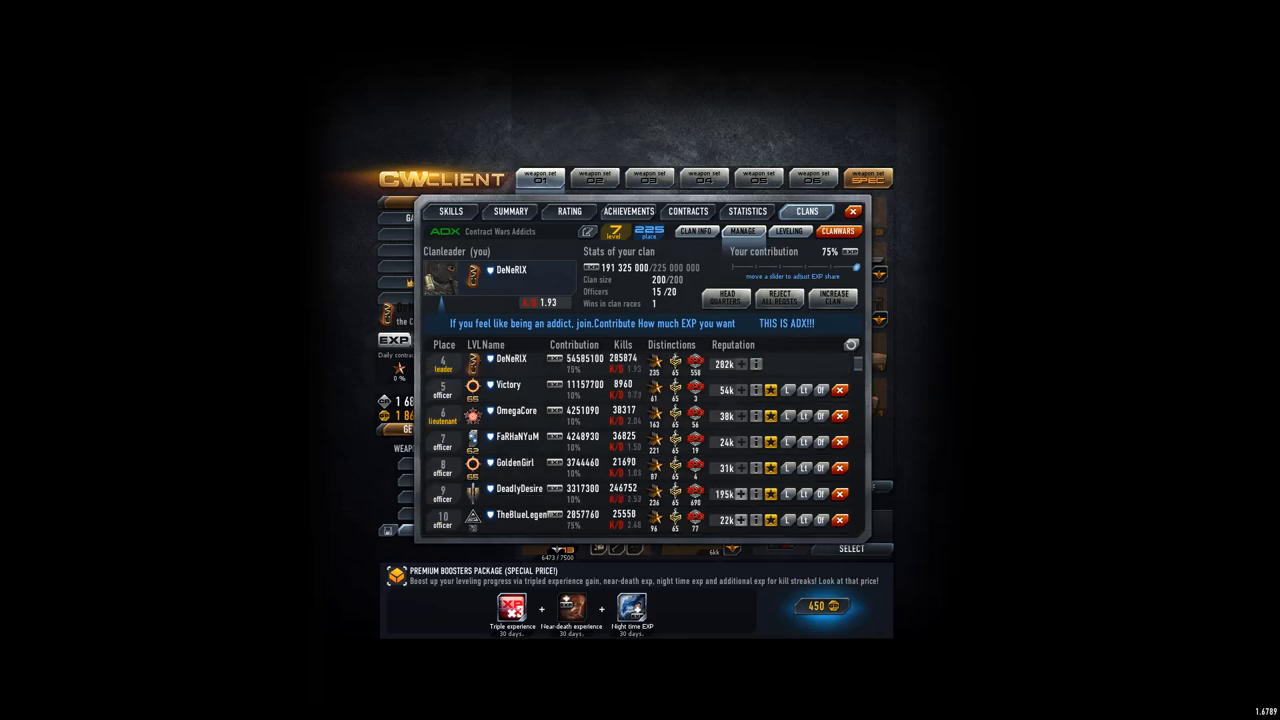
{"action": "left_click", "coordinate": [493, 231]}
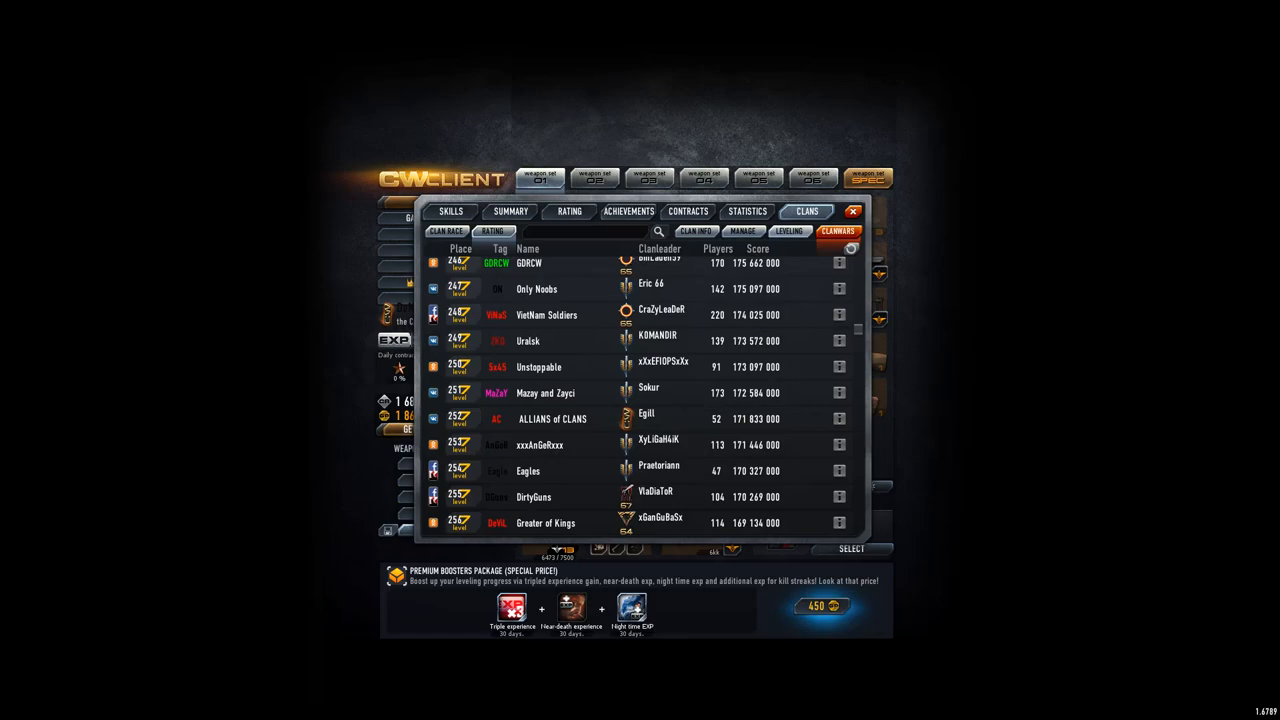
Recheck the donation history list, then scroll the roster to members around 197–203
{"action": "left_click", "coordinate": [587, 231]}
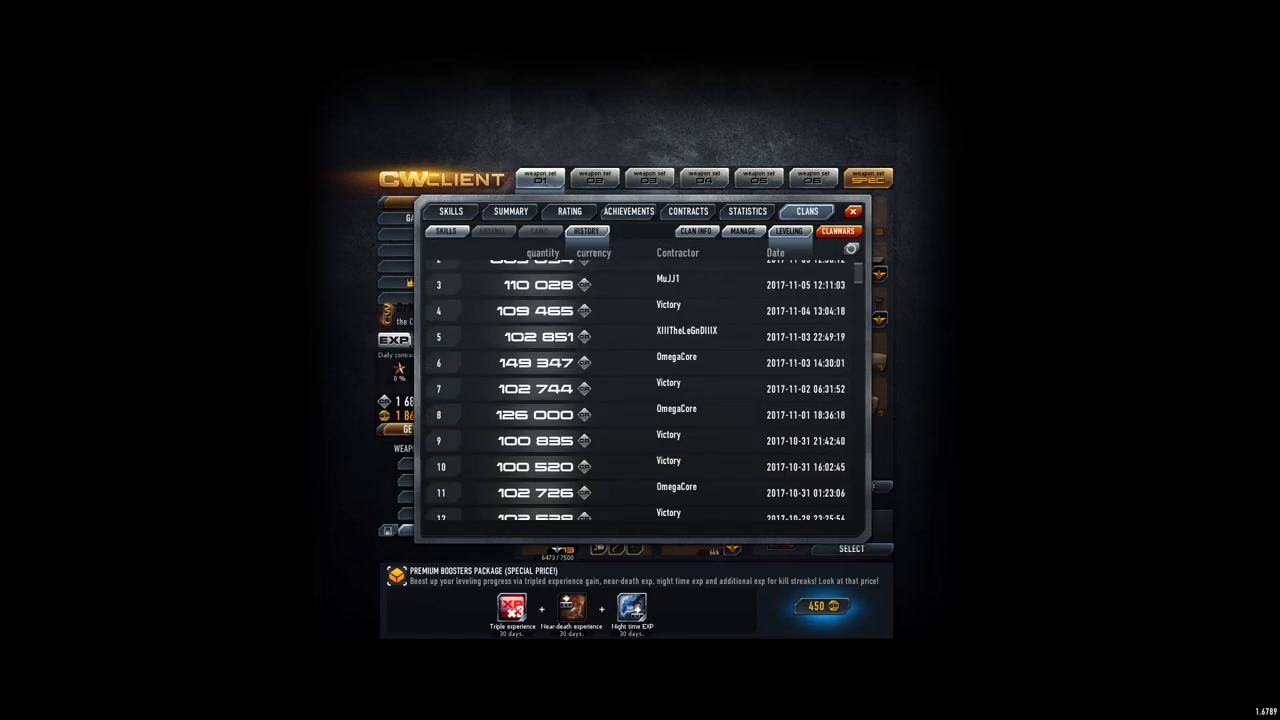
{"action": "scroll", "scroll_direction": "up", "scroll_amount": 3}
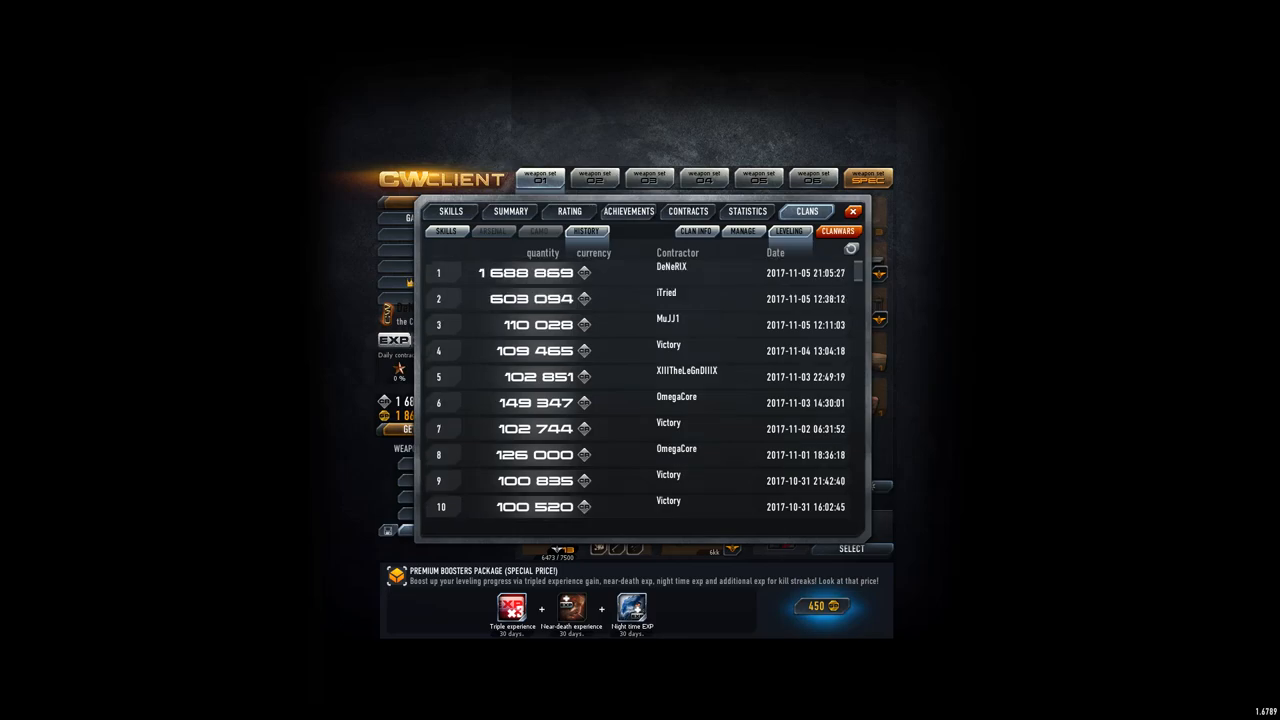
{"action": "scroll", "scroll_direction": "down", "scroll_amount": 3}
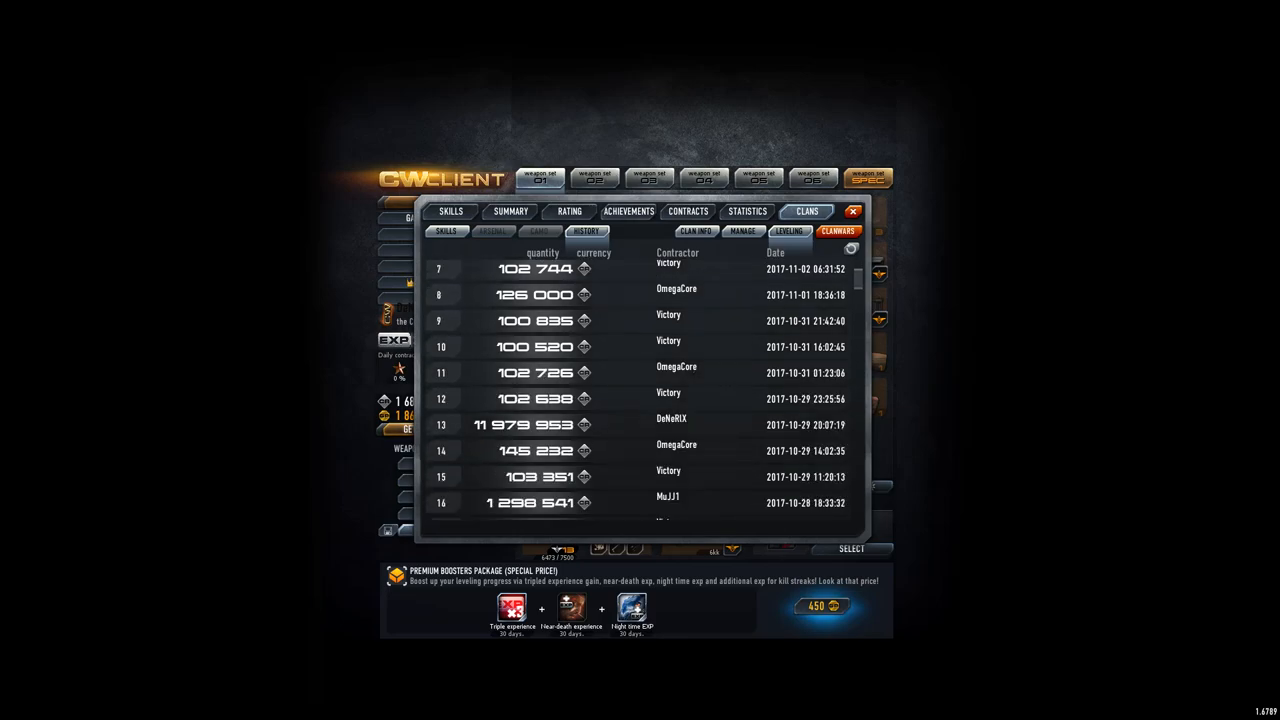
{"action": "scroll", "scroll_direction": "up", "scroll_amount": 3}
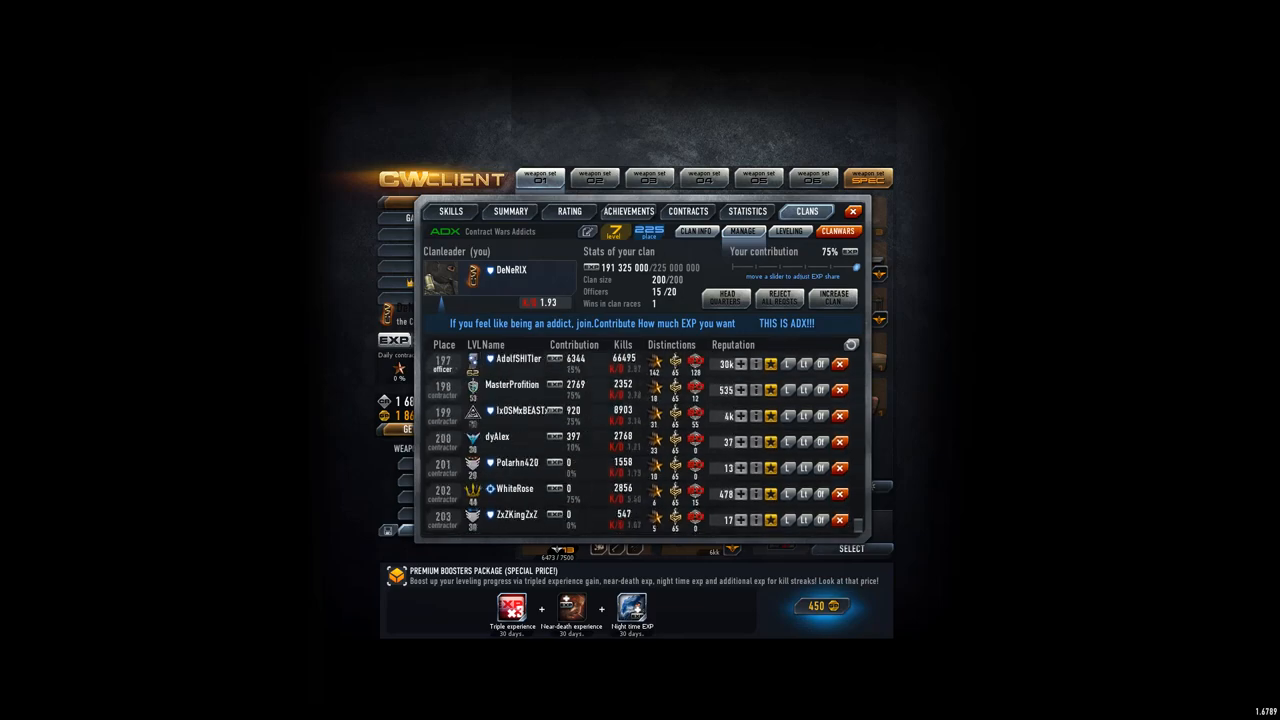
Find Contract Wars Addicts at place 225 in the ranking, then load clan information
{"action": "scroll", "scroll_direction": "up", "scroll_amount": 3}
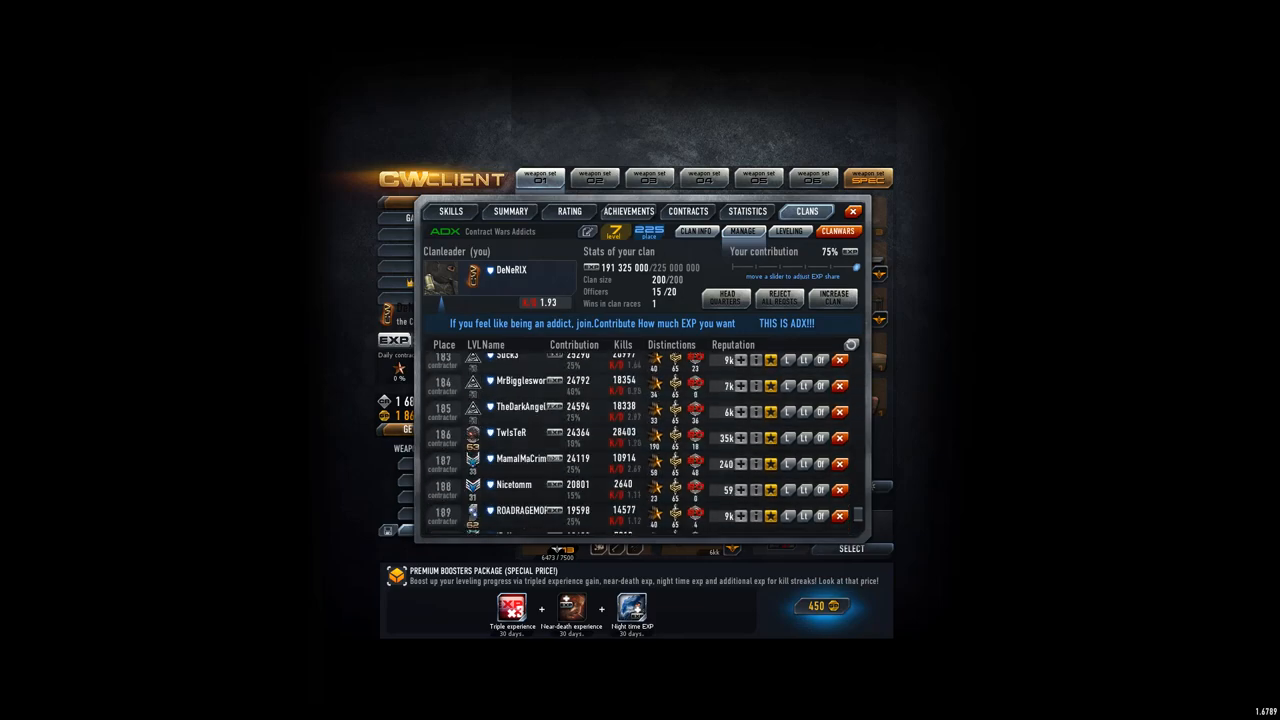
{"action": "left_click", "coordinate": [586, 231]}
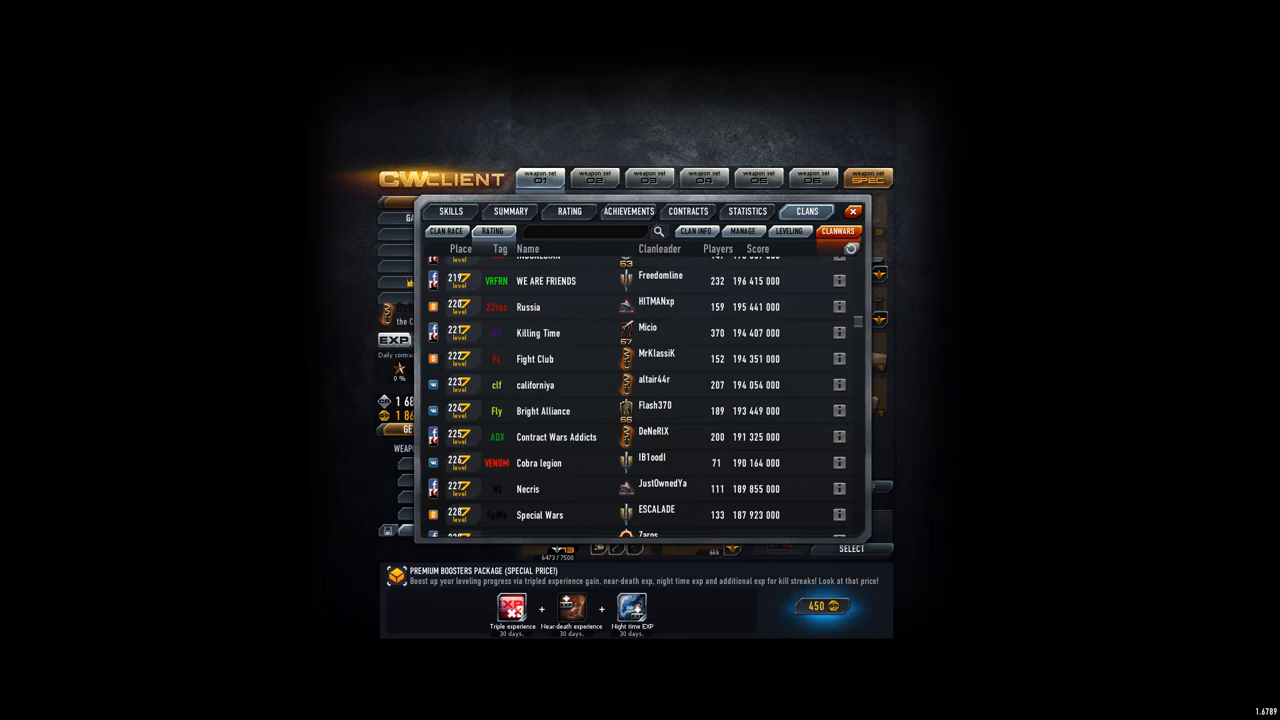
{"action": "left_click", "coordinate": [556, 436]}
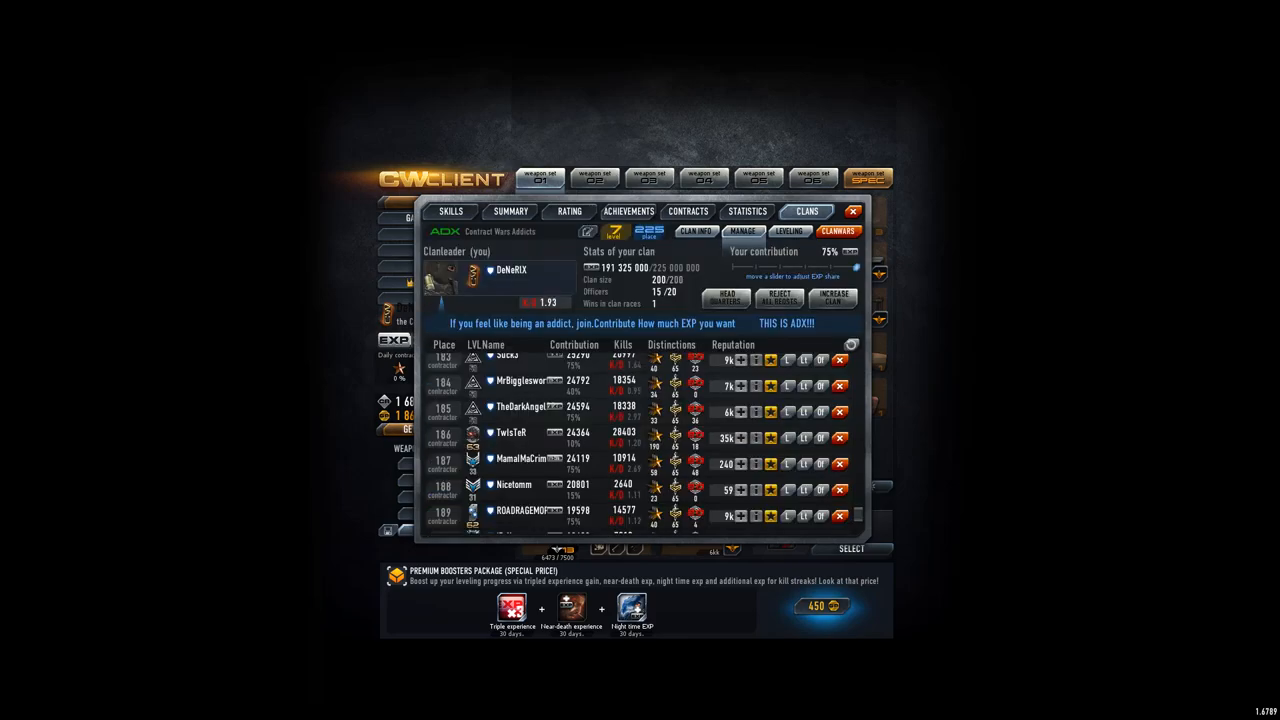
{"action": "left_click", "coordinate": [694, 231]}
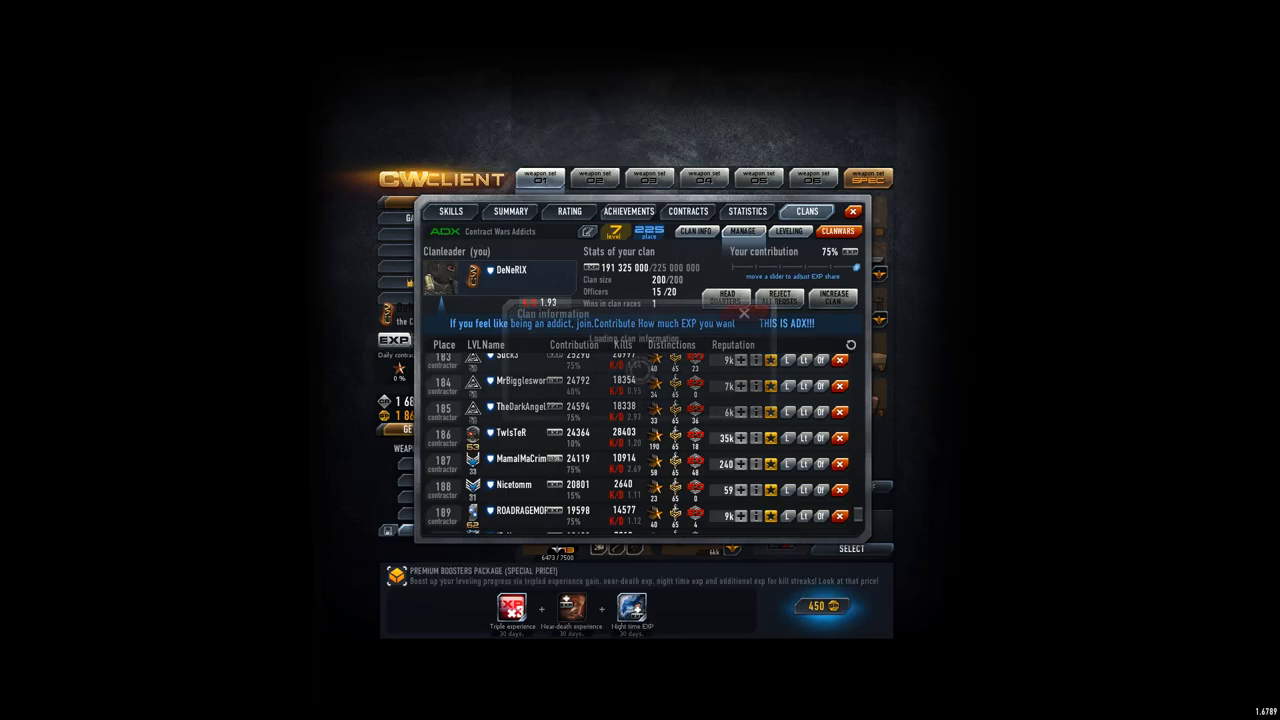